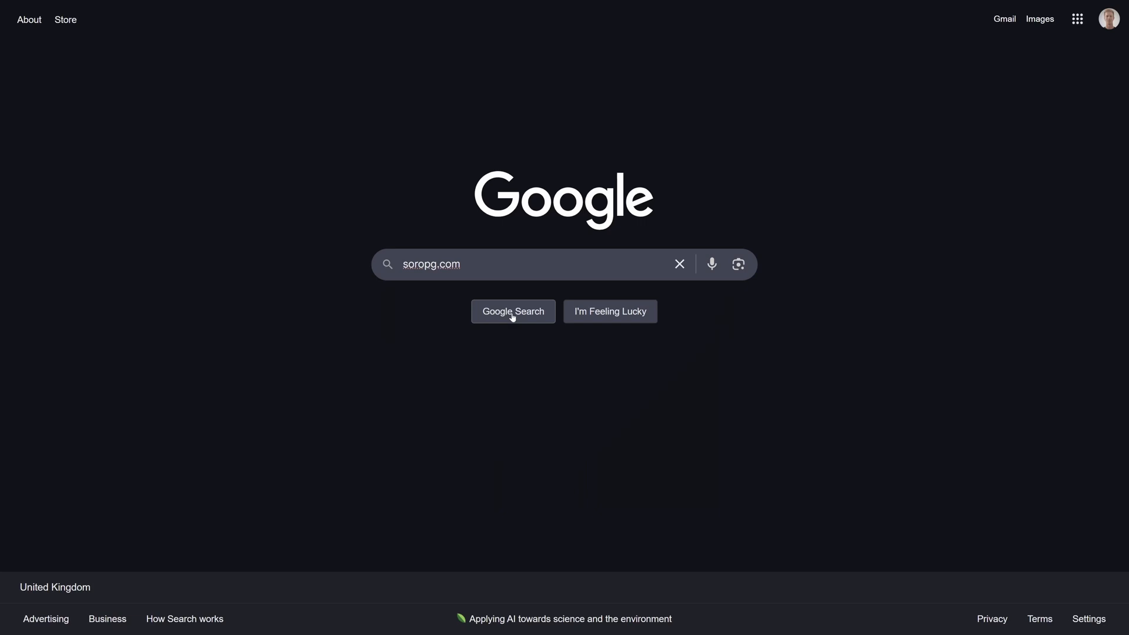
# Search Google for soropg.com to reach the Soroban Playground
pyautogui.click(513, 311)
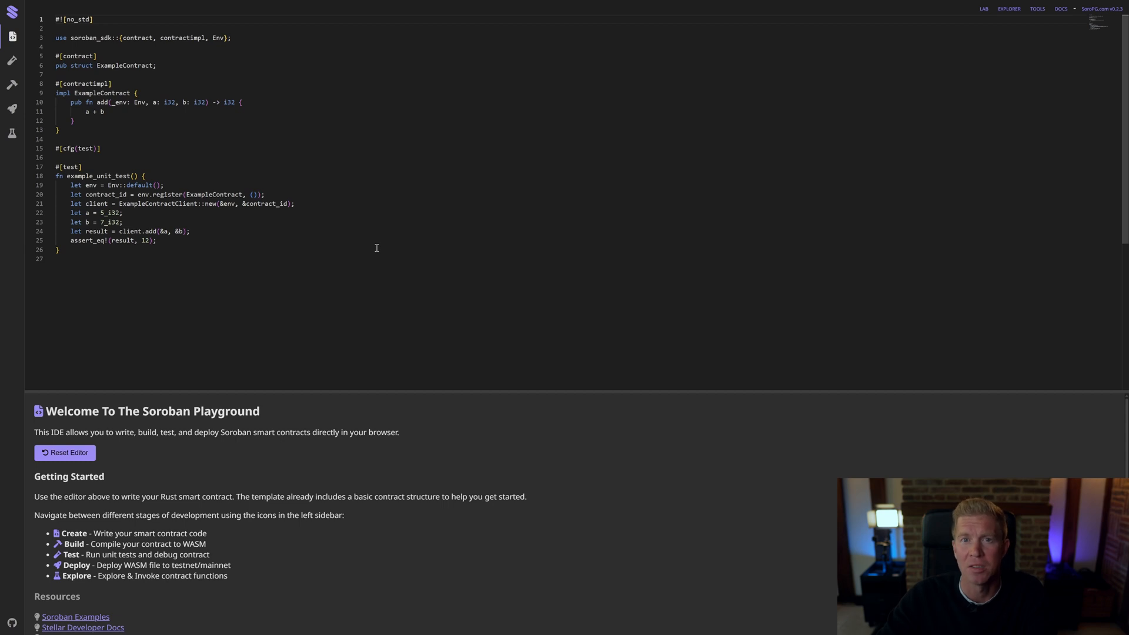
pyautogui.moveTo(166, 371)
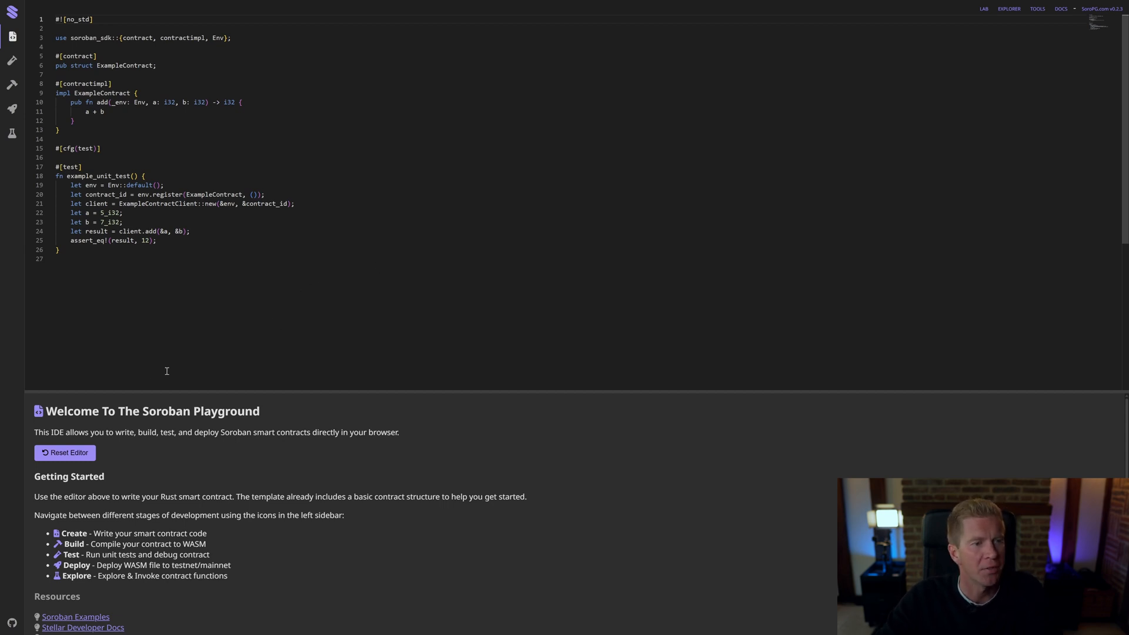
pyautogui.moveTo(140, 285)
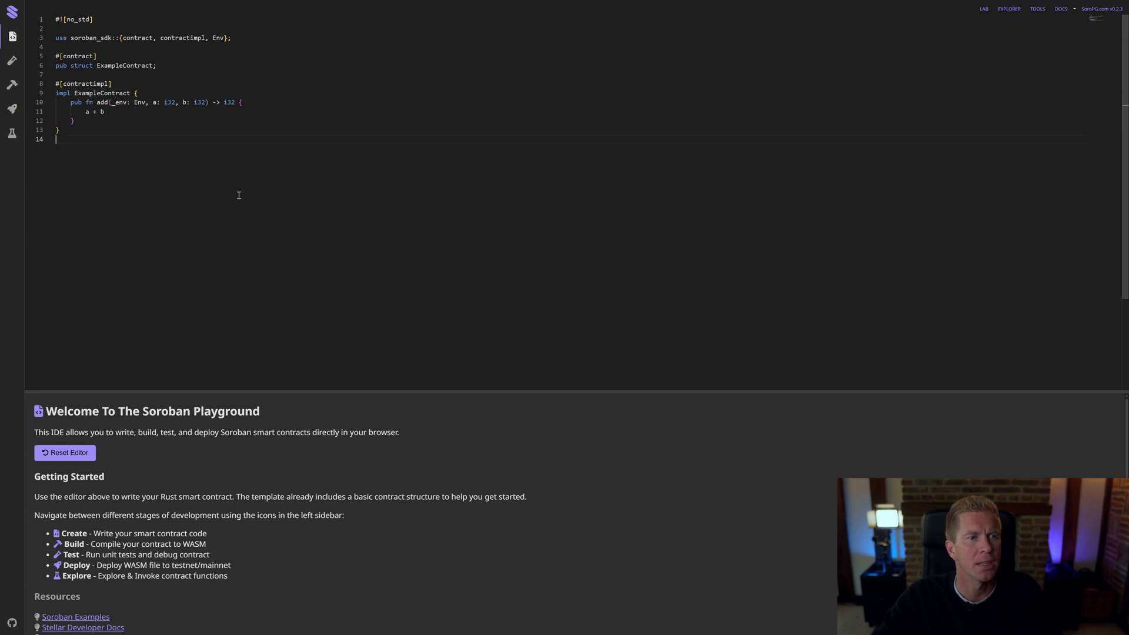
# Add String to the imports and rename the add function to hello
pyautogui.click(224, 38)
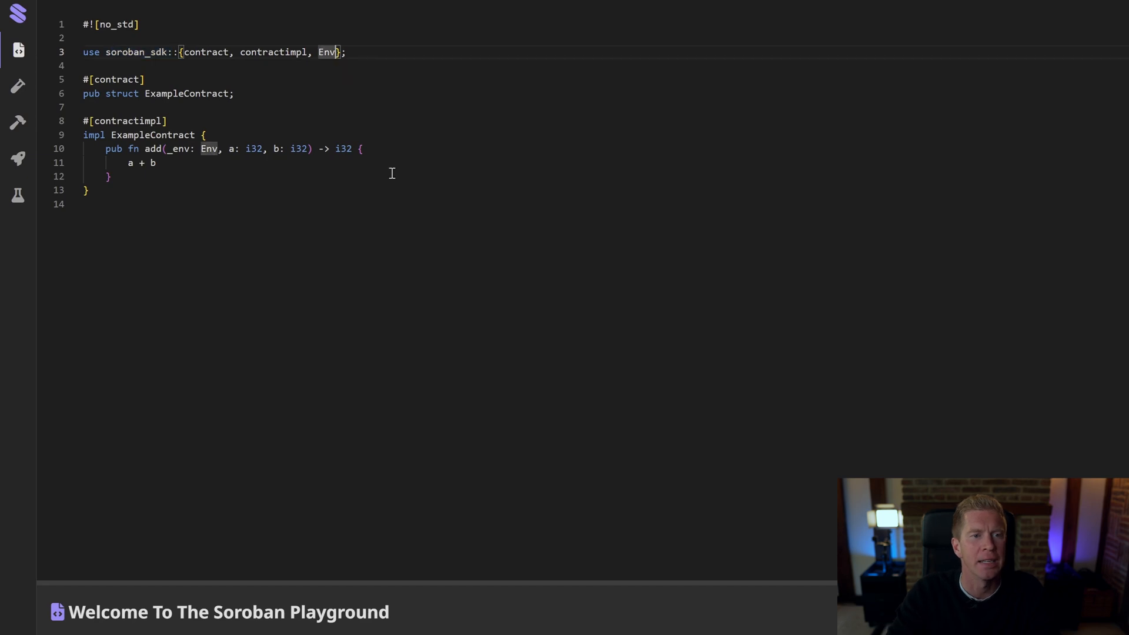
pyautogui.write(', String')
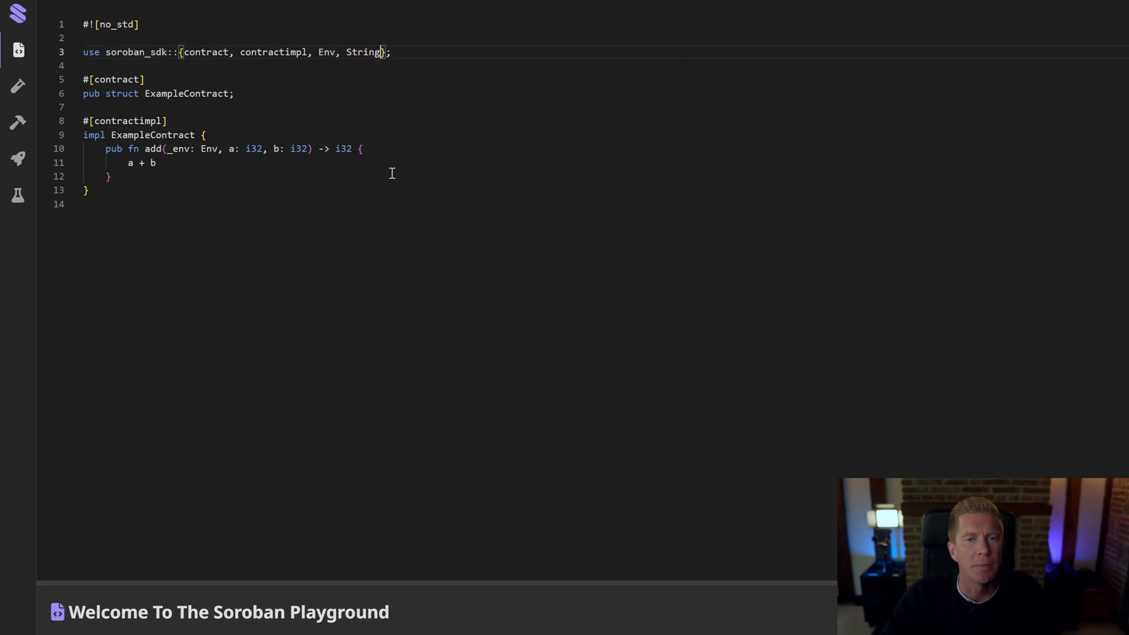
pyautogui.moveTo(497, 173)
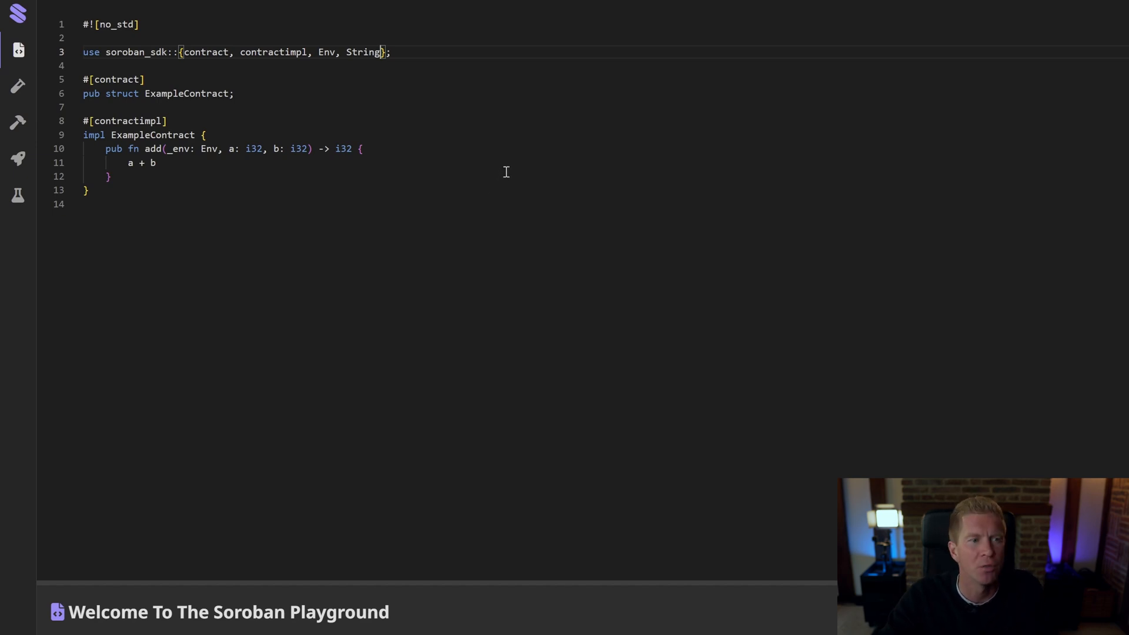
pyautogui.moveTo(385, 189)
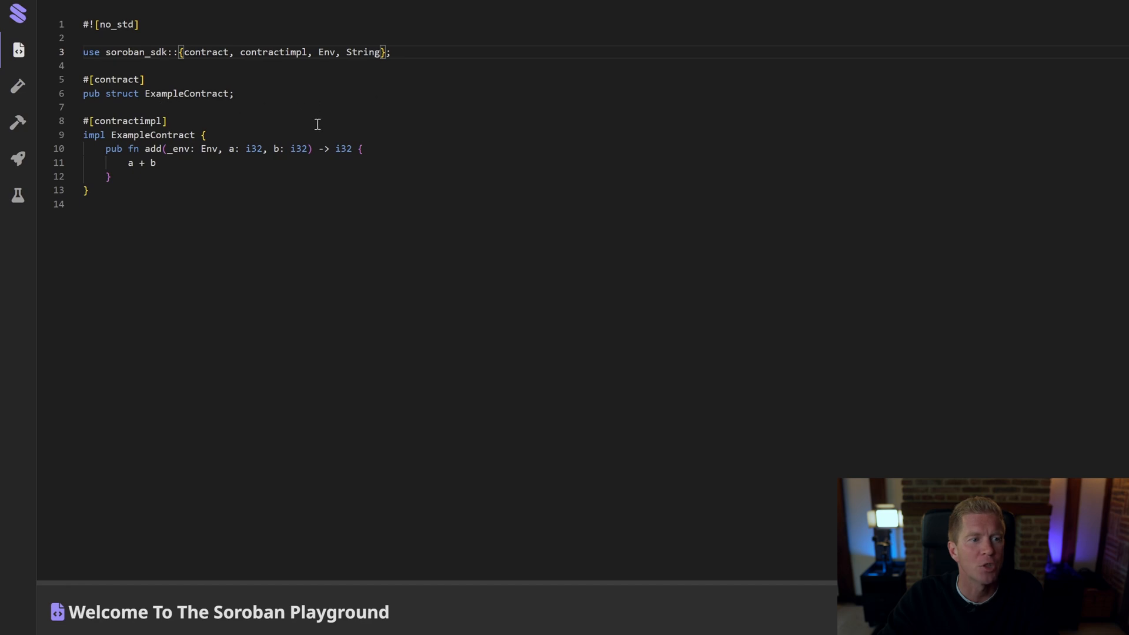
pyautogui.moveTo(148, 174)
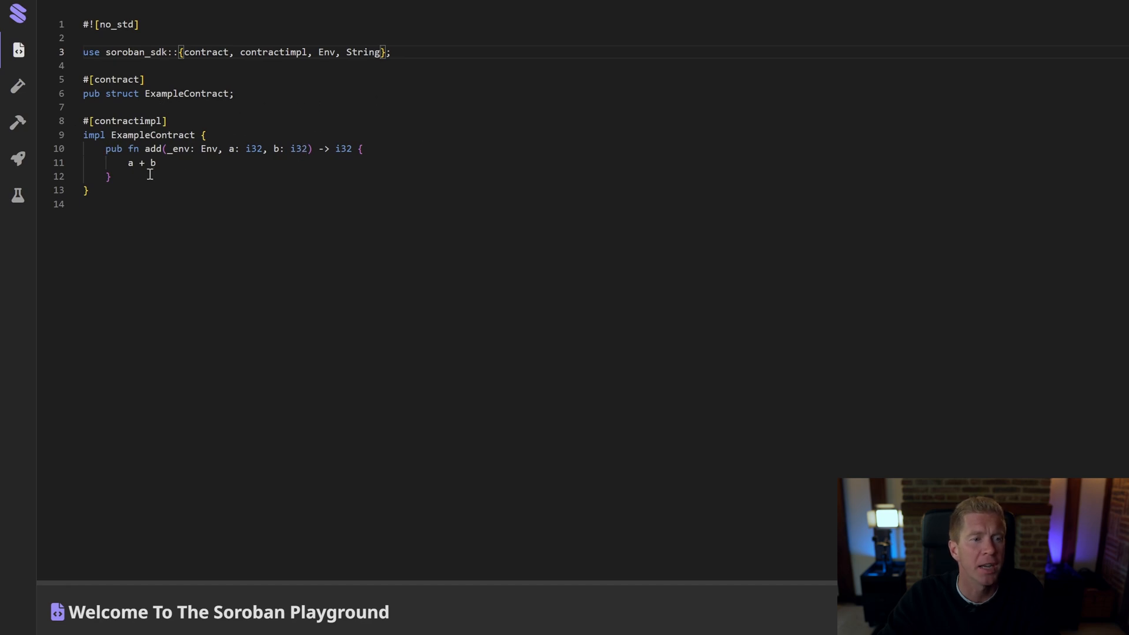
pyautogui.doubleClick(153, 148)
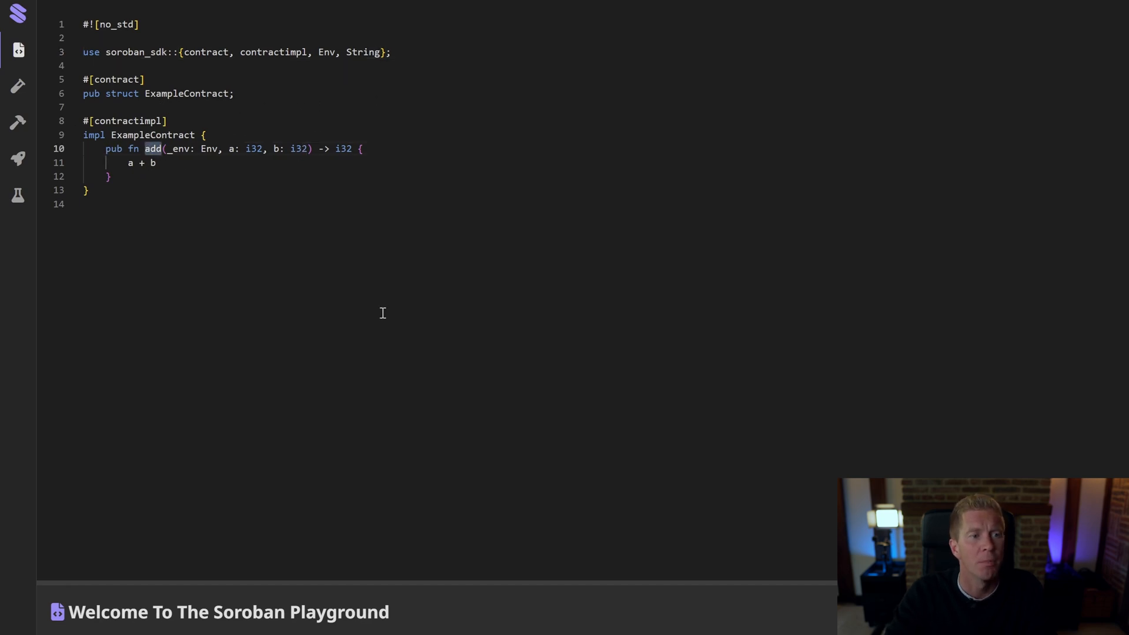
pyautogui.write('hello')
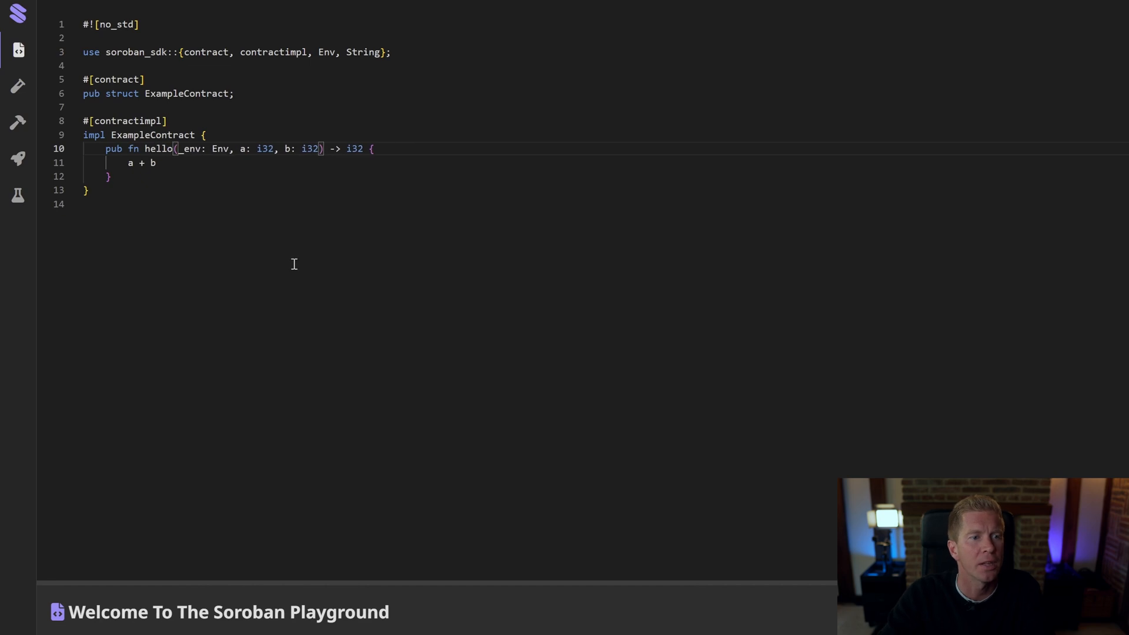
# Drop the a and b parameters and make hello return String::from_str(&env, "James")
pyautogui.moveTo(240, 149); pyautogui.dragTo(321, 148)
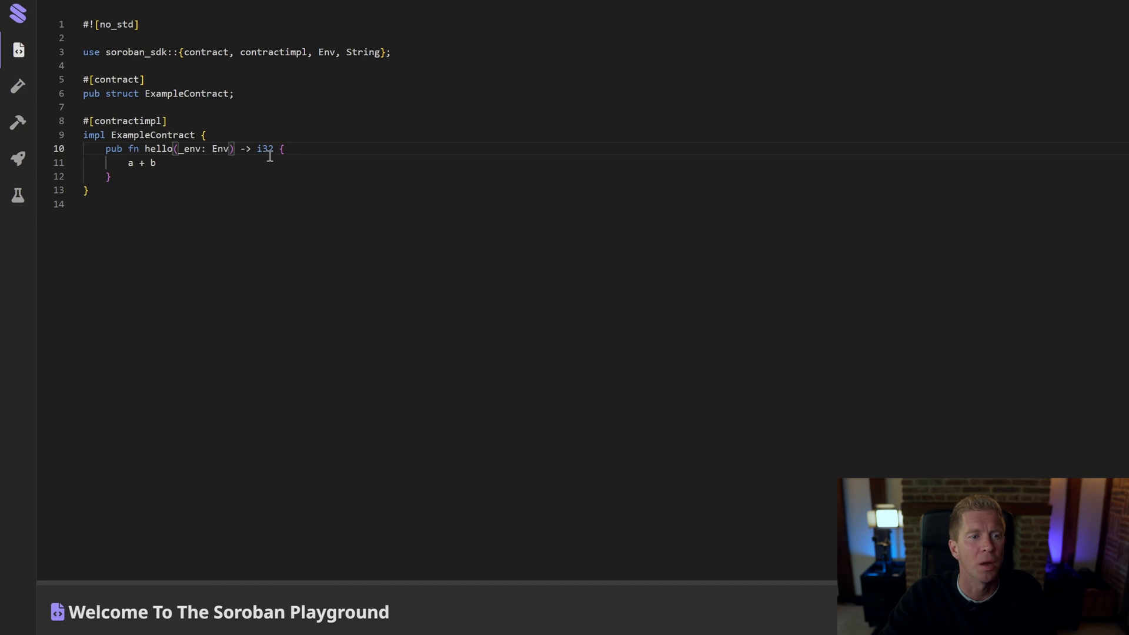
pyautogui.write('String')
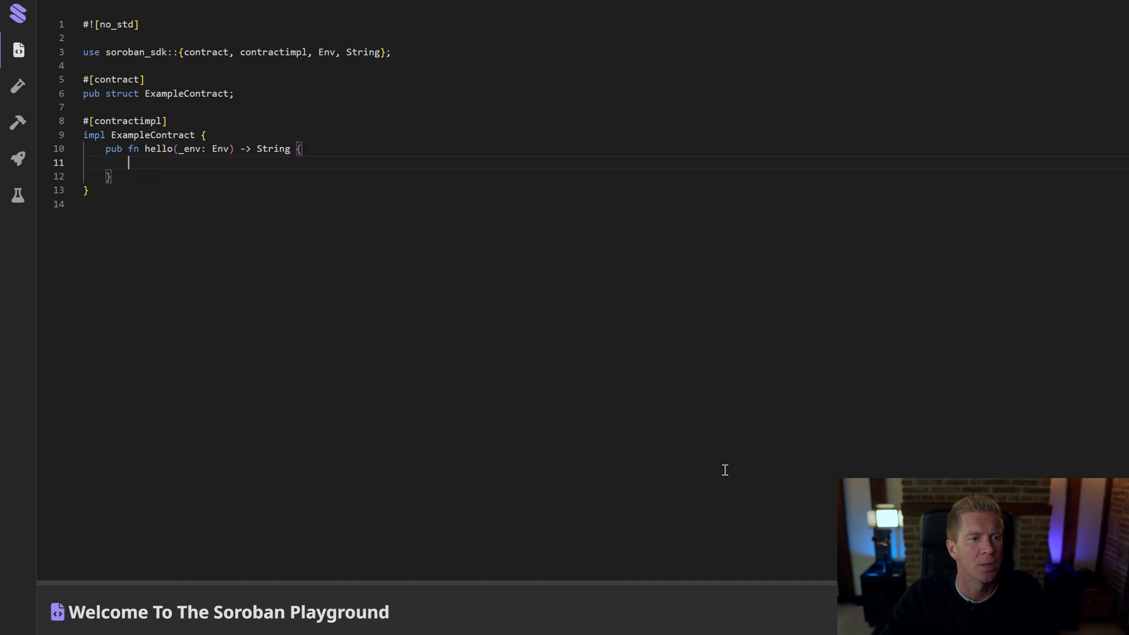
pyautogui.write('String::from_str(&env, "James")')
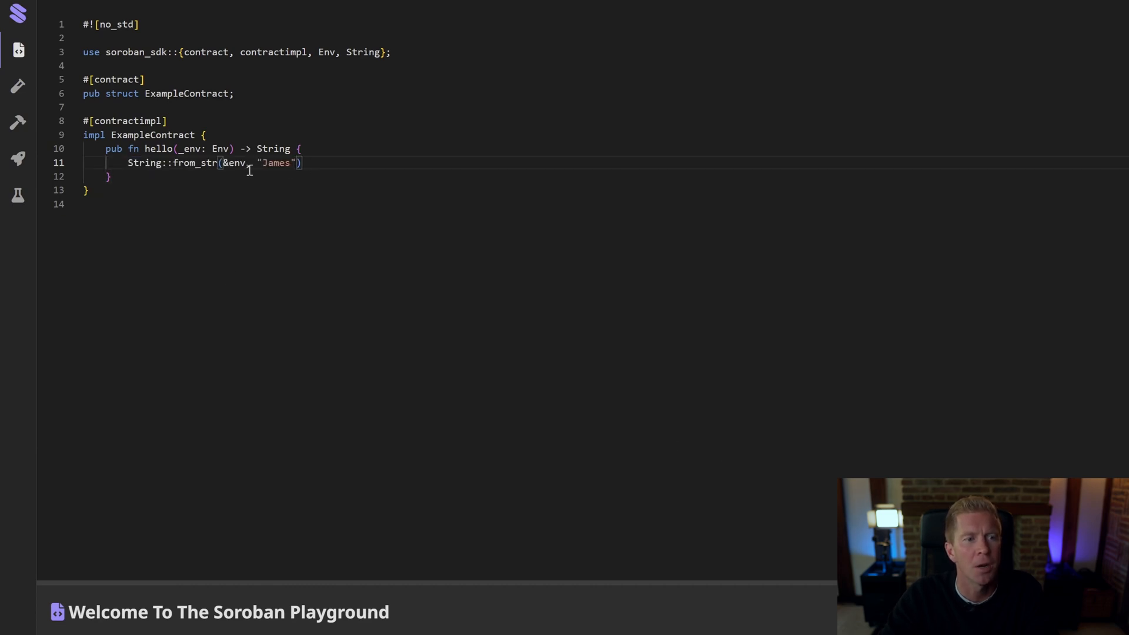
pyautogui.doubleClick(233, 163)
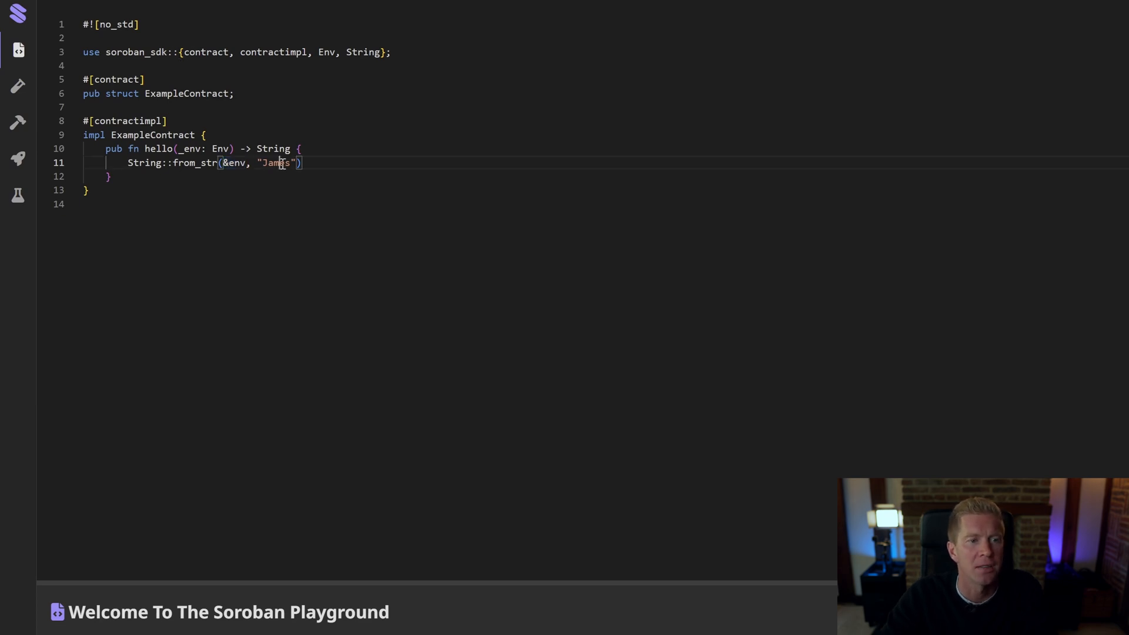
pyautogui.doubleClick(275, 163)
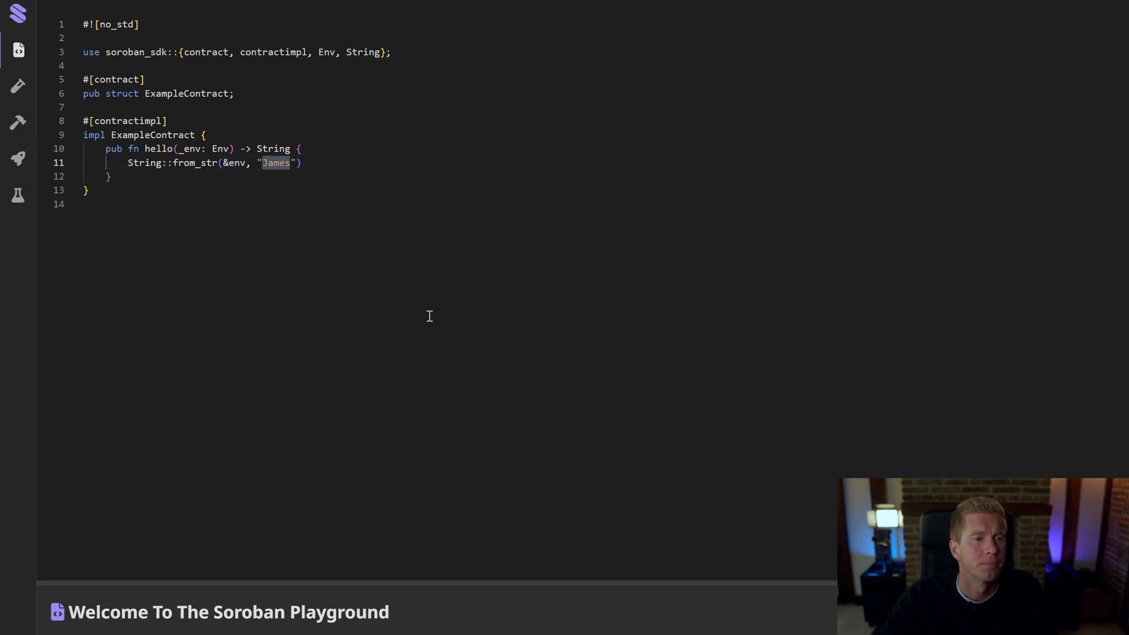
pyautogui.moveTo(238, 618)
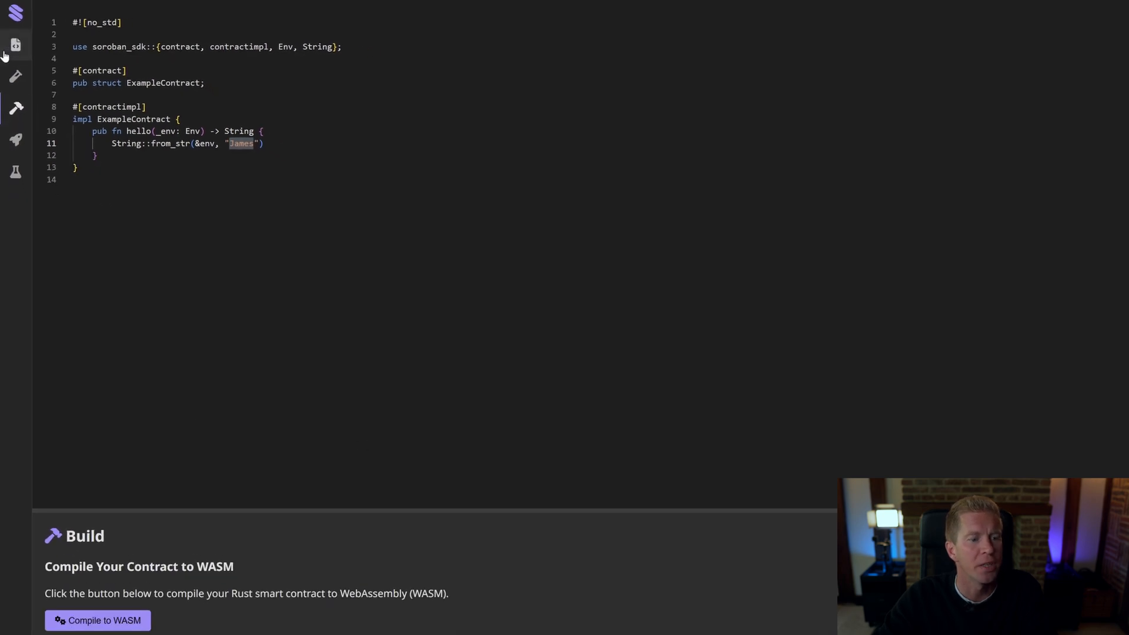
# Run the unit tests, rename _env to env after the error, and rerun them
pyautogui.click(66, 452)
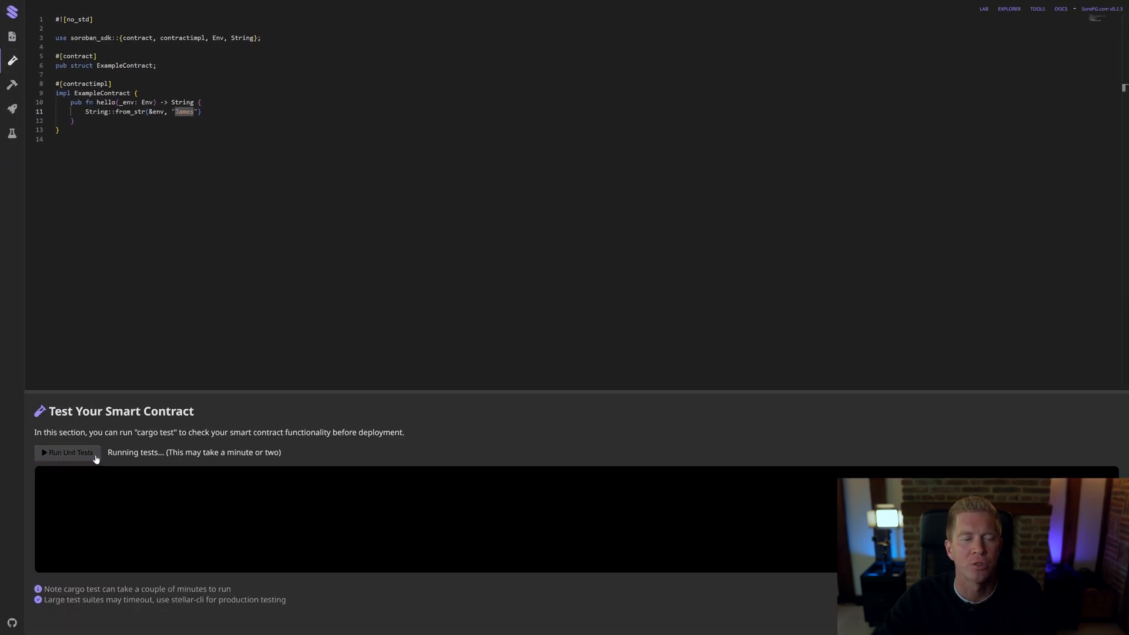
pyautogui.click(67, 452)
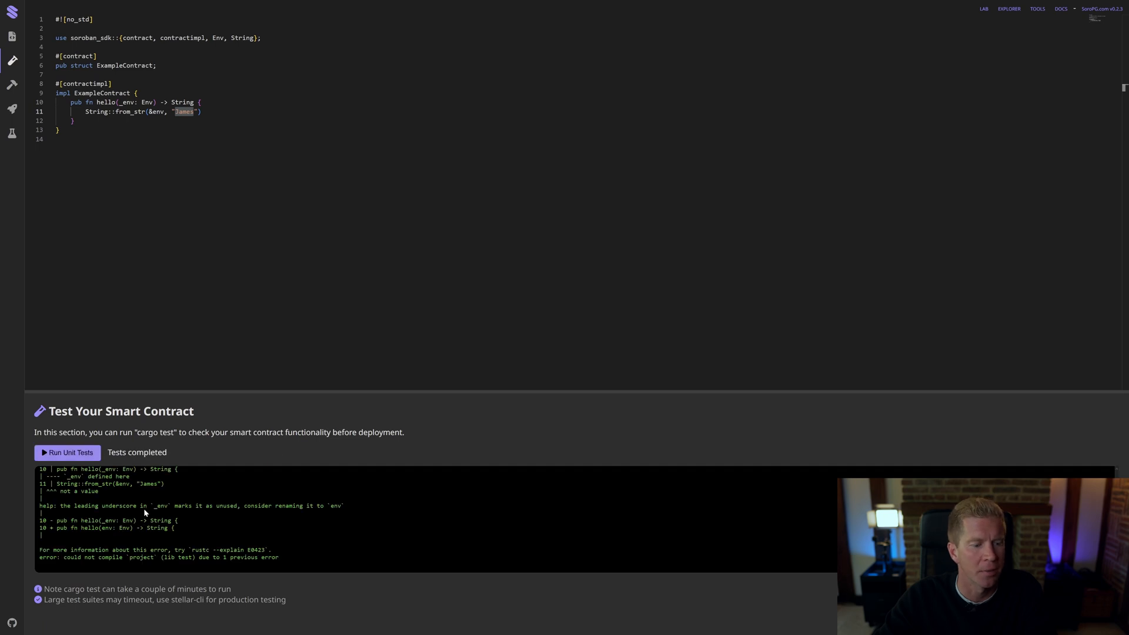
pyautogui.moveTo(288, 542)
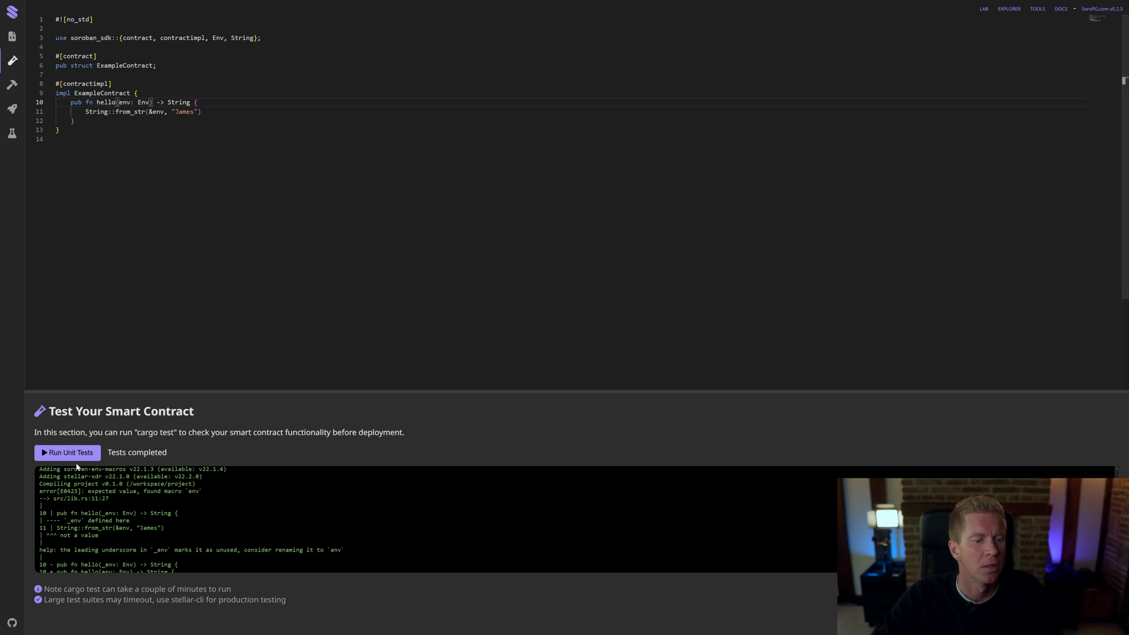
pyautogui.click(67, 452)
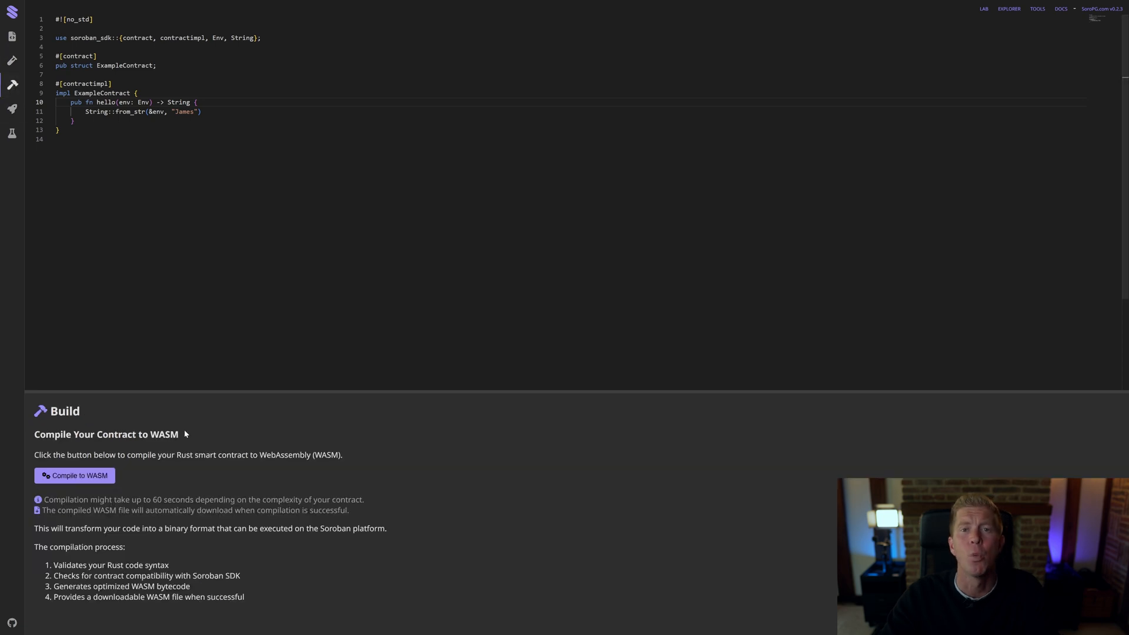
pyautogui.moveTo(267, 433)
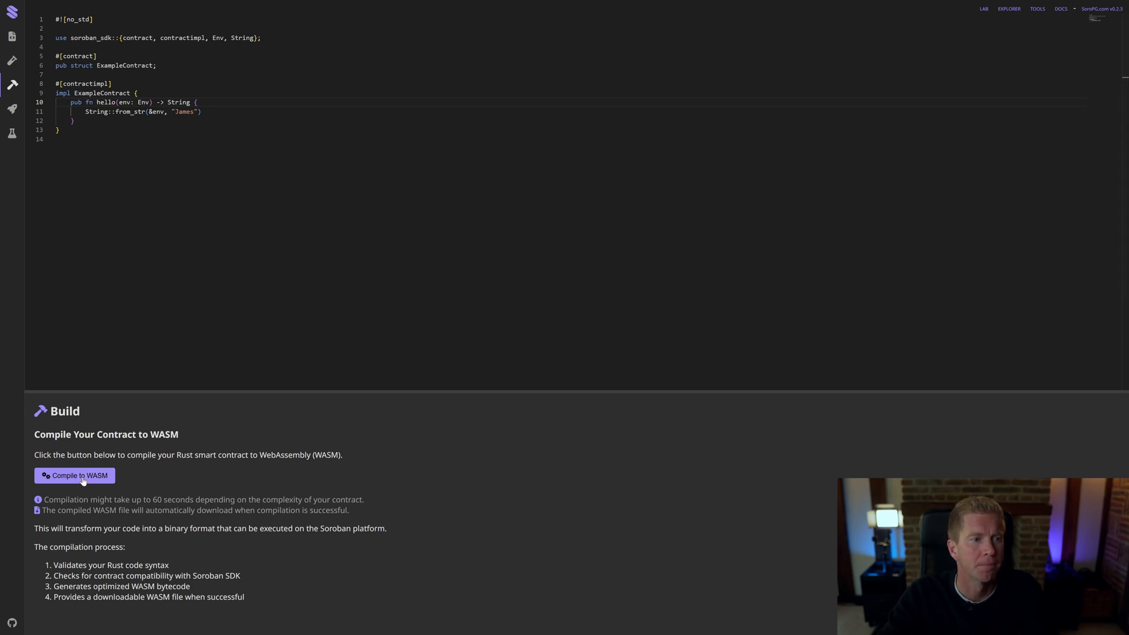
# Compile the hello contract to WASM
pyautogui.click(74, 475)
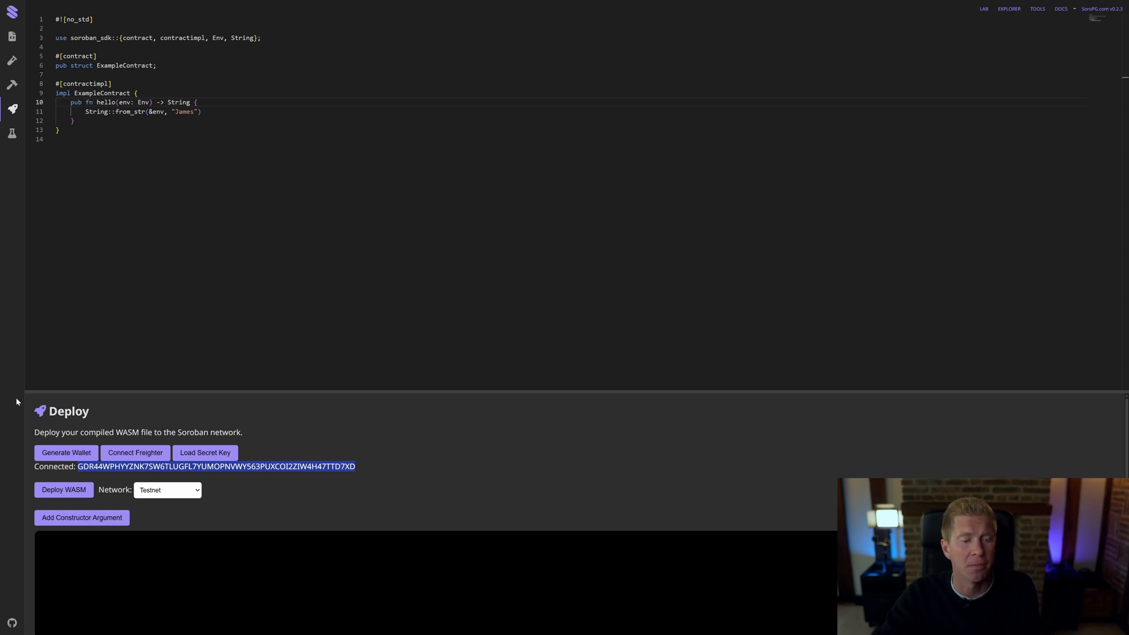
pyautogui.moveTo(237, 489)
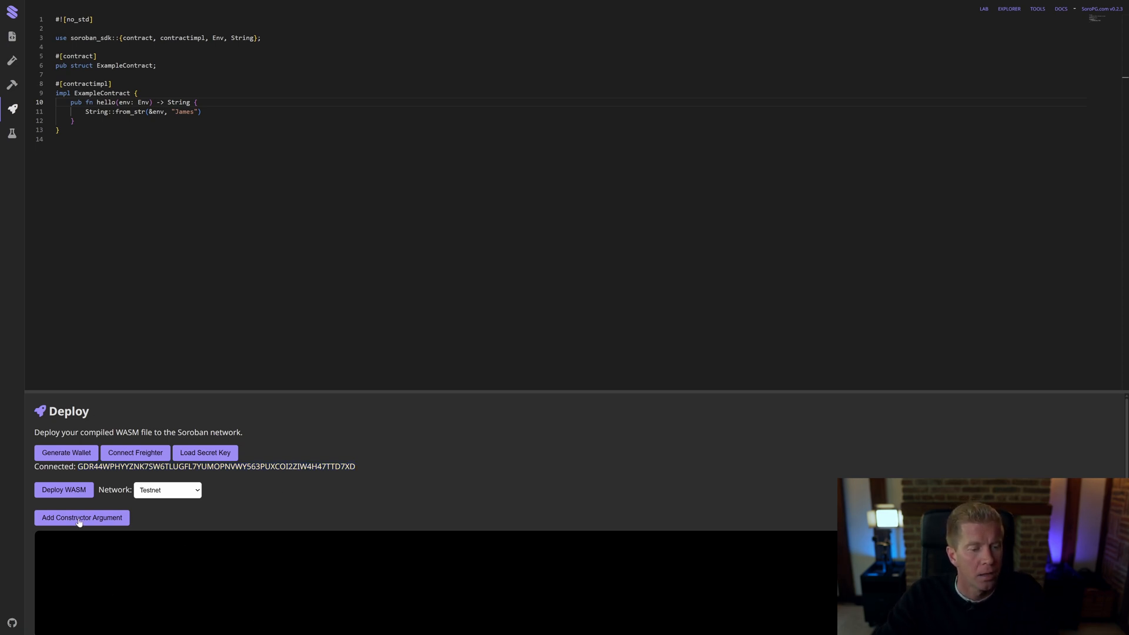
# Deploy the compiled .wasm file to Testnet
pyautogui.click(64, 489)
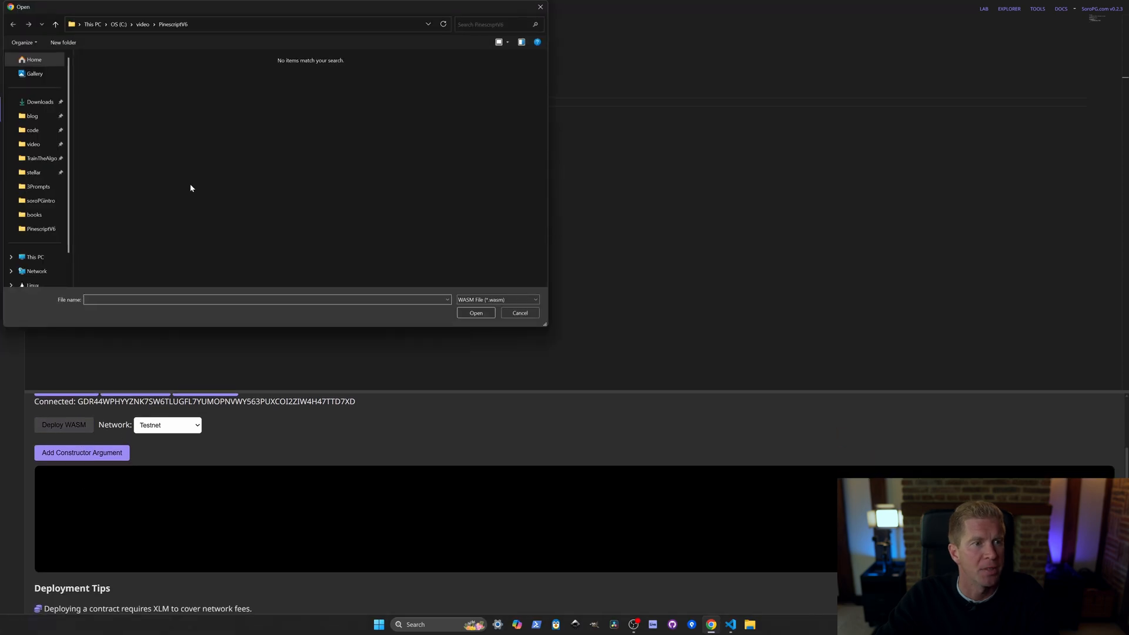
pyautogui.click(40, 101)
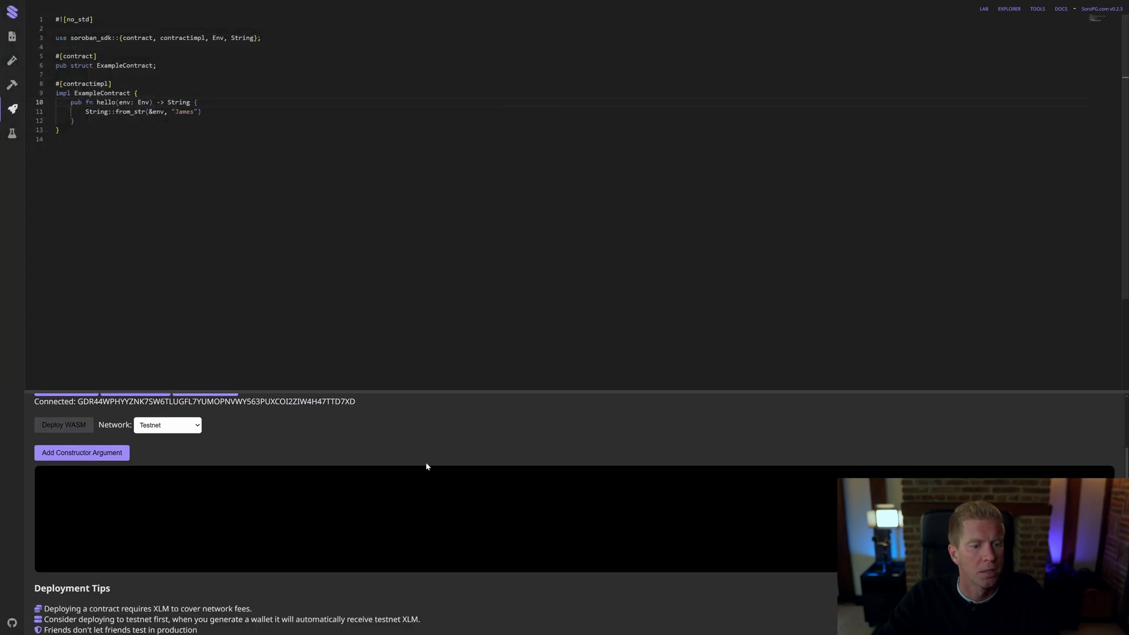
pyautogui.click(64, 424)
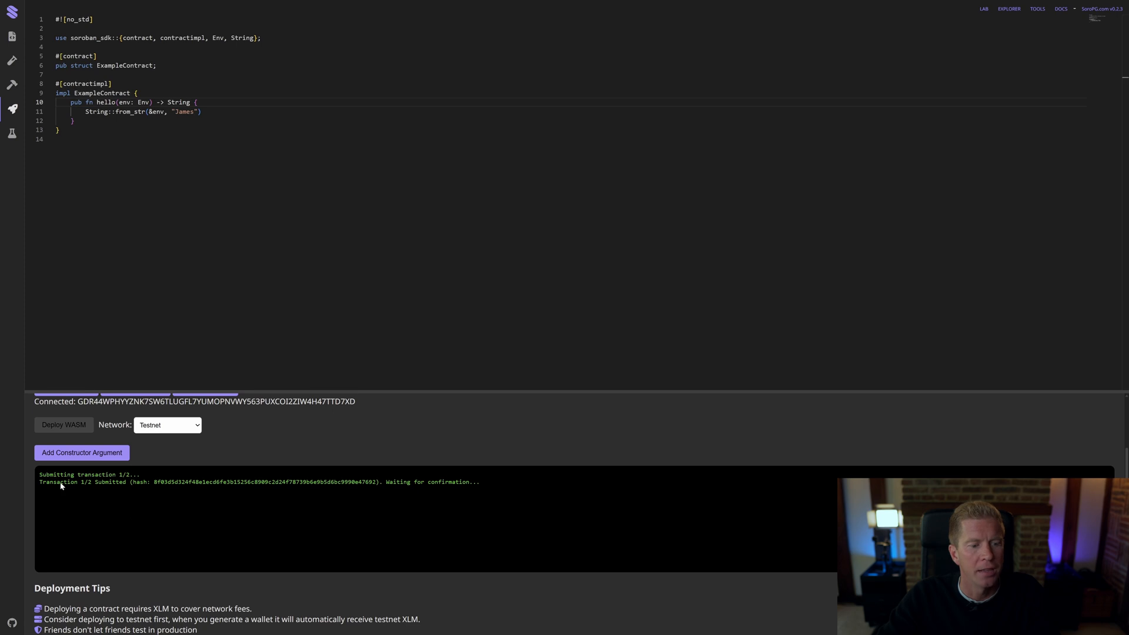
pyautogui.moveTo(85, 490)
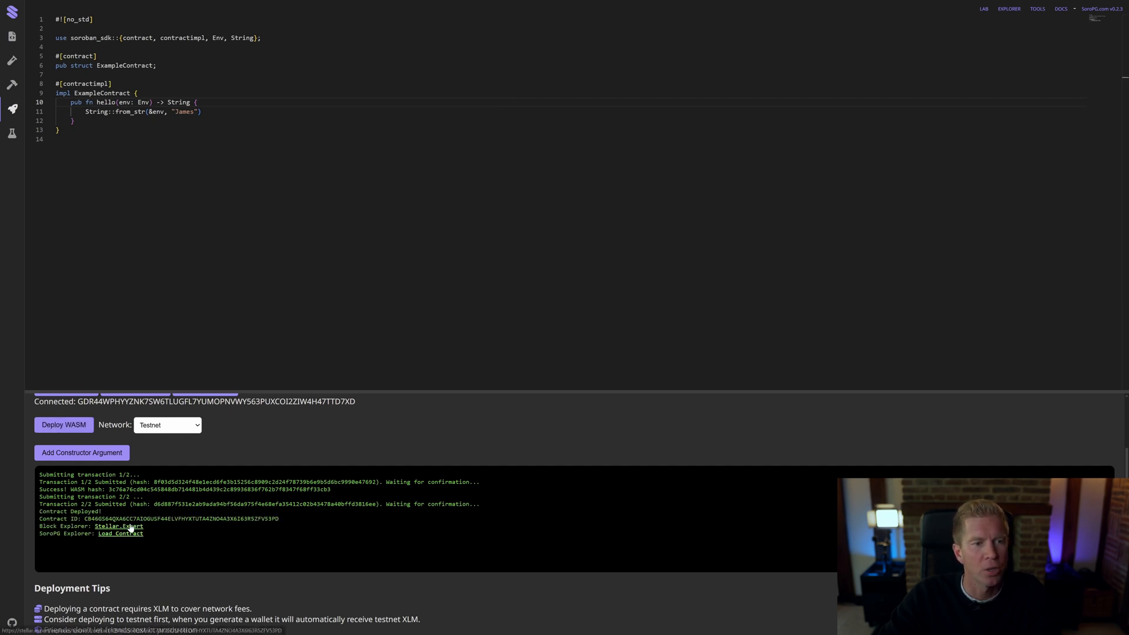
# Open the new contract on StellarExpert and inspect its History list
pyautogui.click(118, 526)
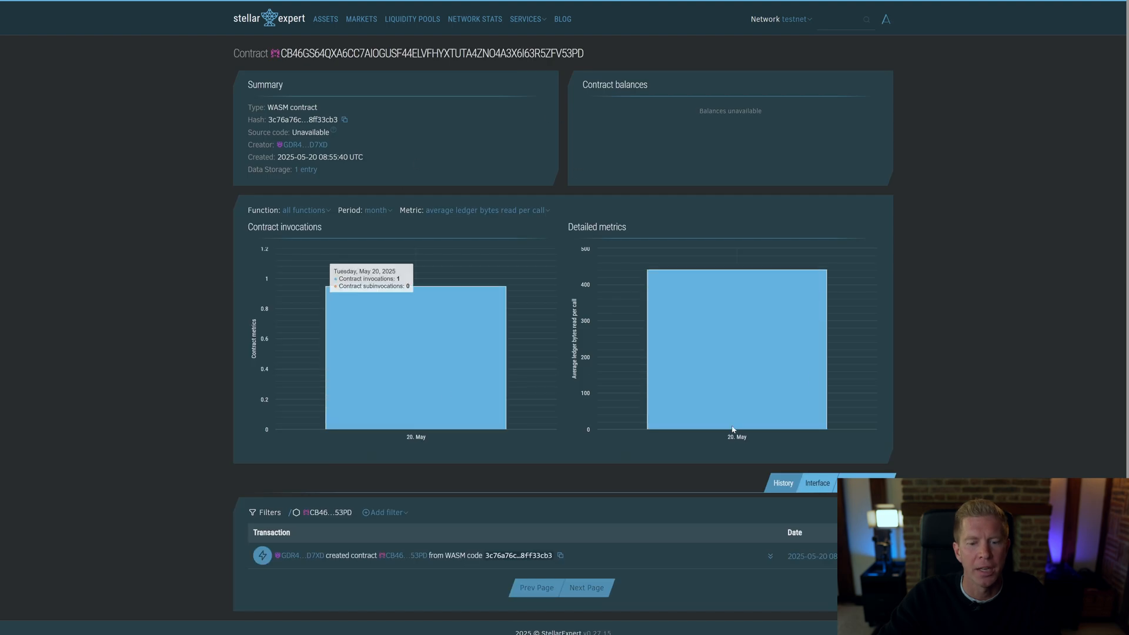
pyautogui.scroll(-3)
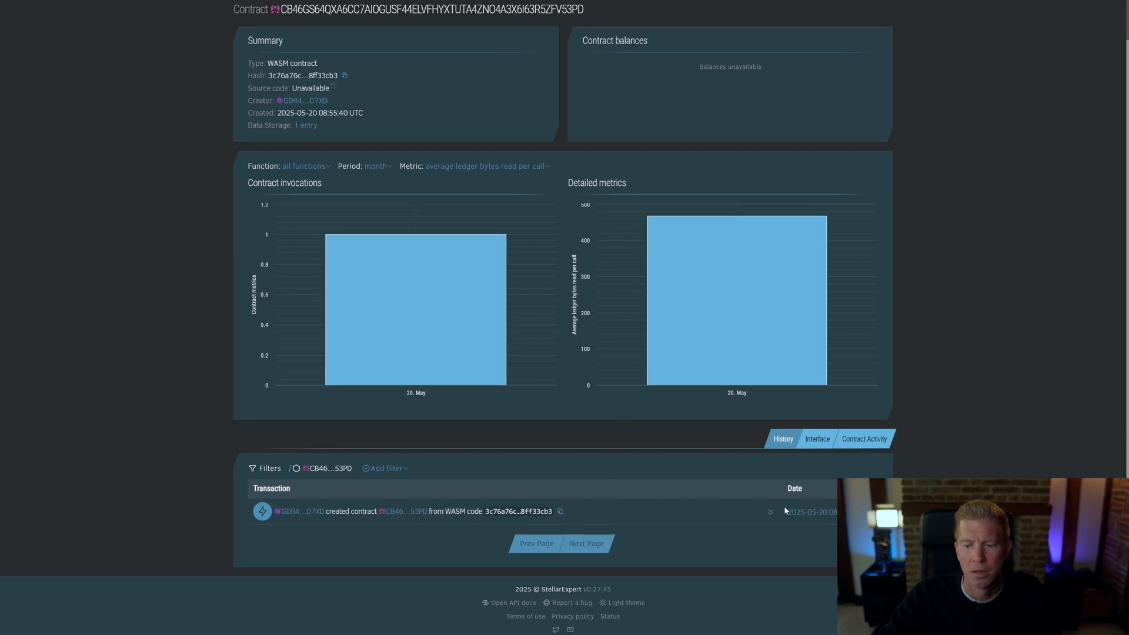
pyautogui.click(816, 438)
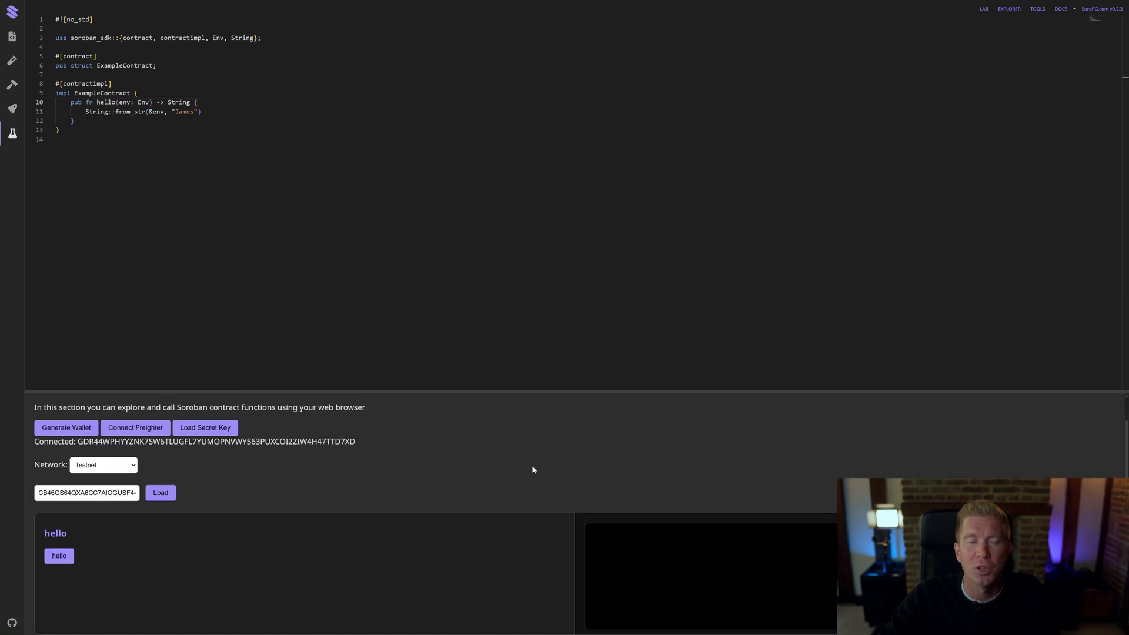
pyautogui.moveTo(356, 513)
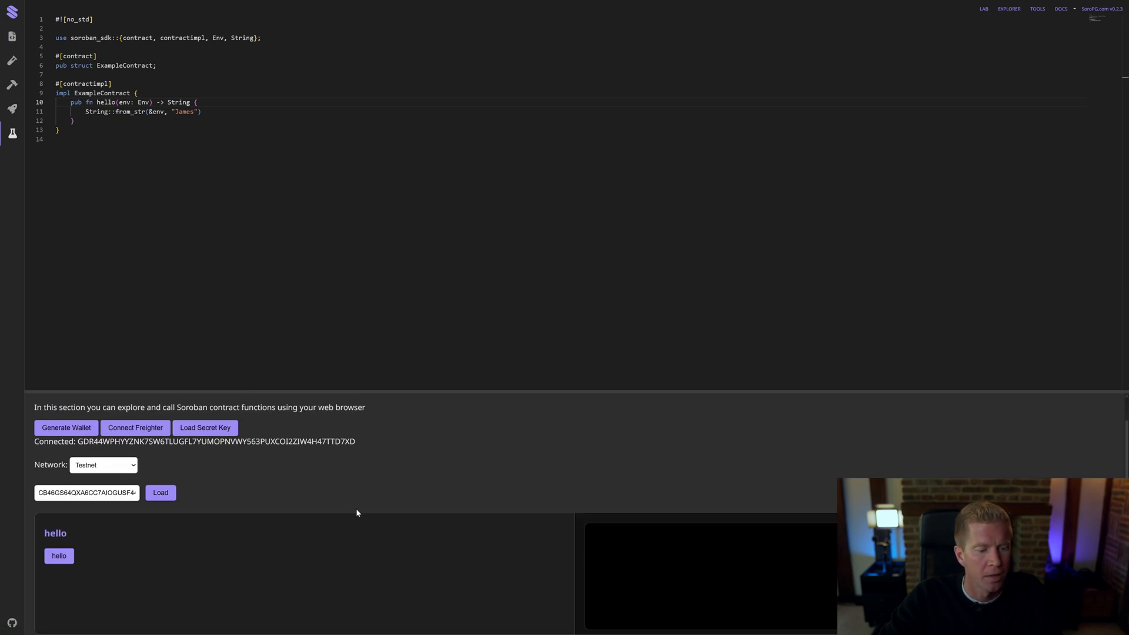
# Invoke the deployed contract's hello function
pyautogui.click(58, 555)
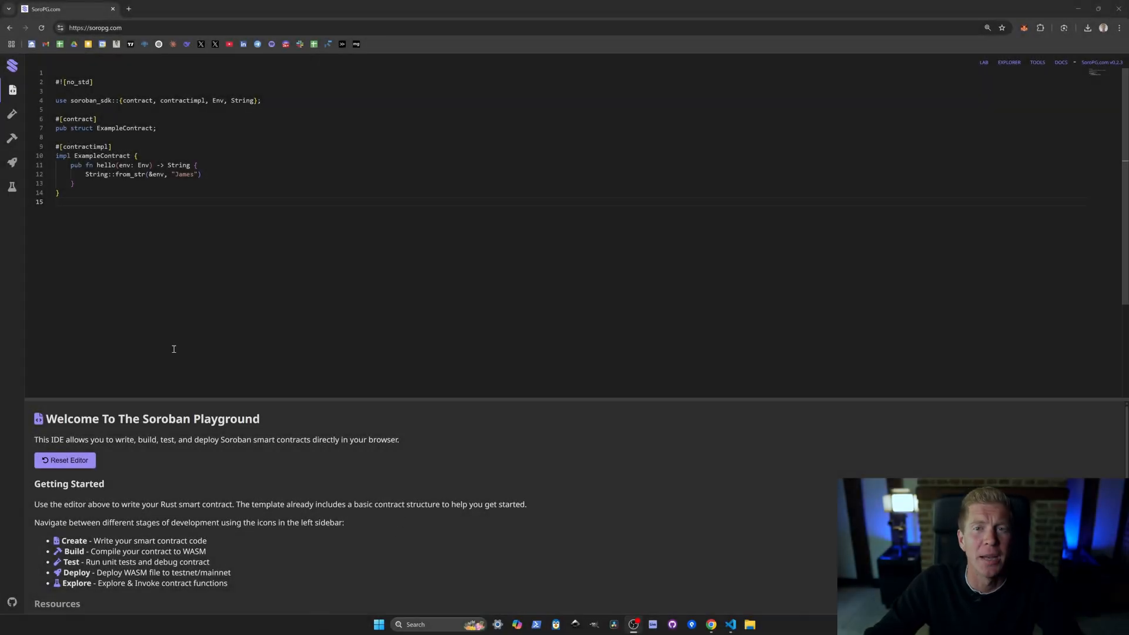
pyautogui.moveTo(236, 320)
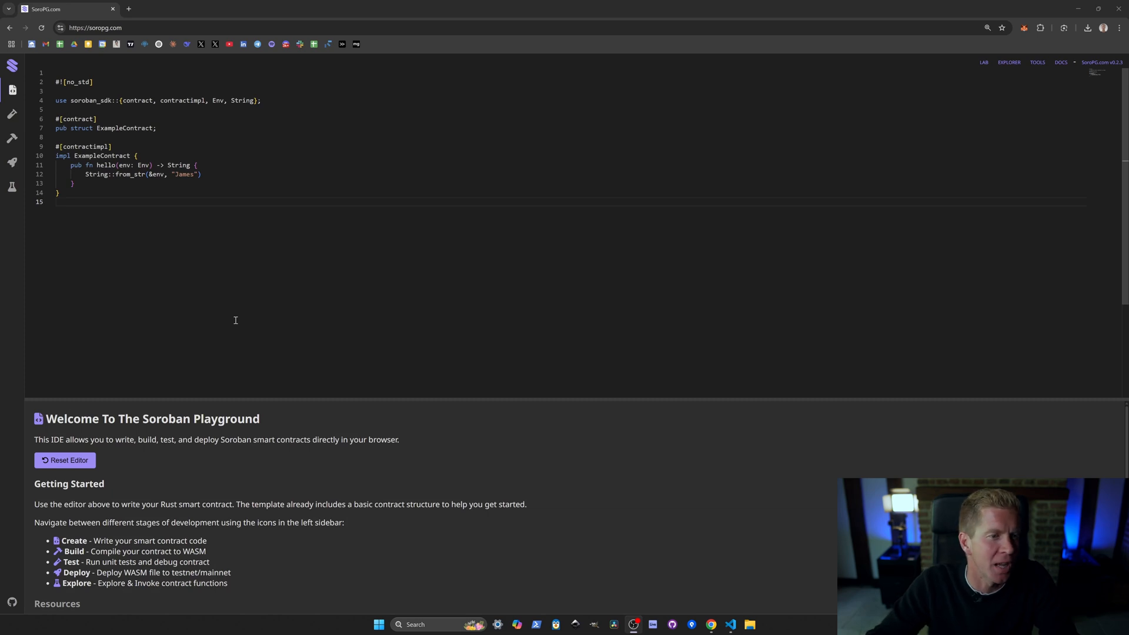
pyautogui.moveTo(260, 286)
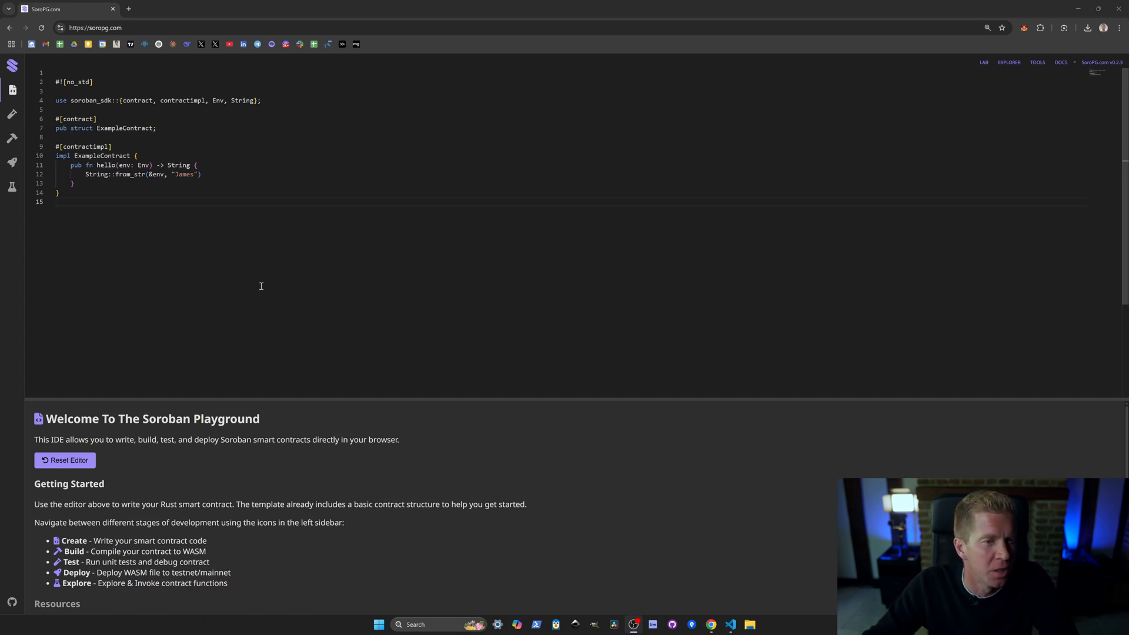
pyautogui.moveTo(297, 275)
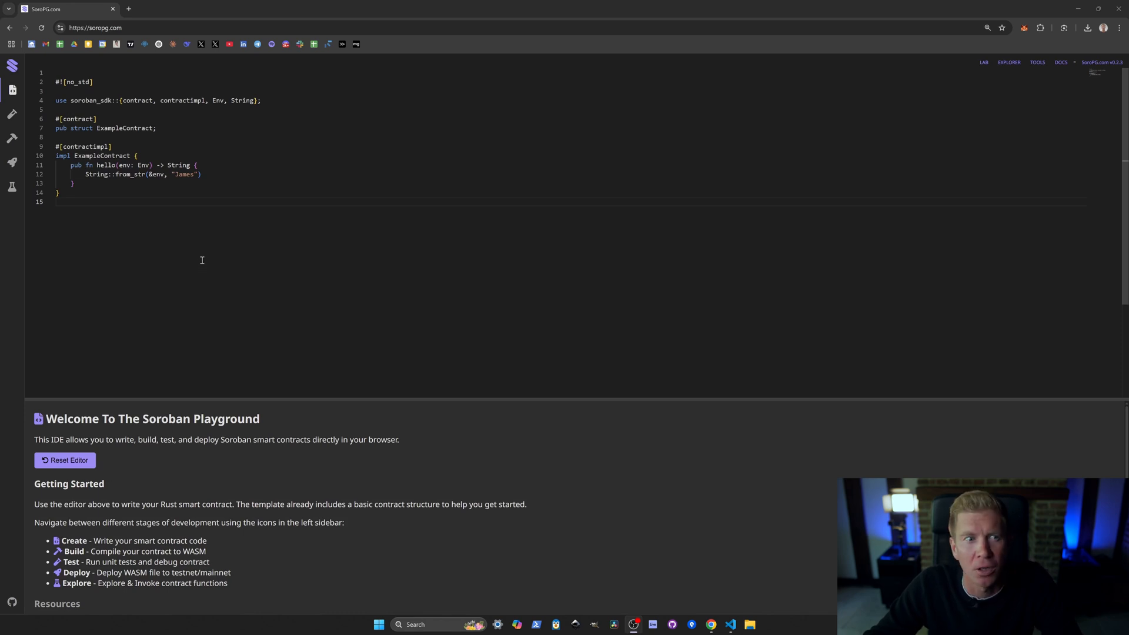
pyautogui.moveTo(173, 250)
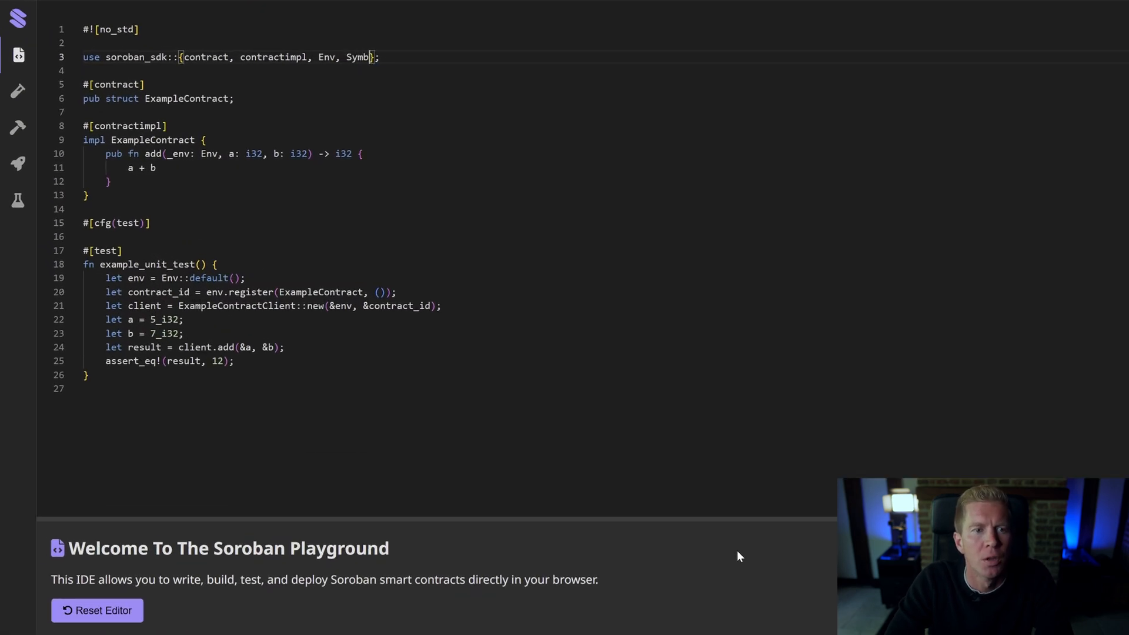
# Import Symbol and symbol_short, define KEY as symbol_short!("hits"), and rename add to hit
pyautogui.write('ol,')
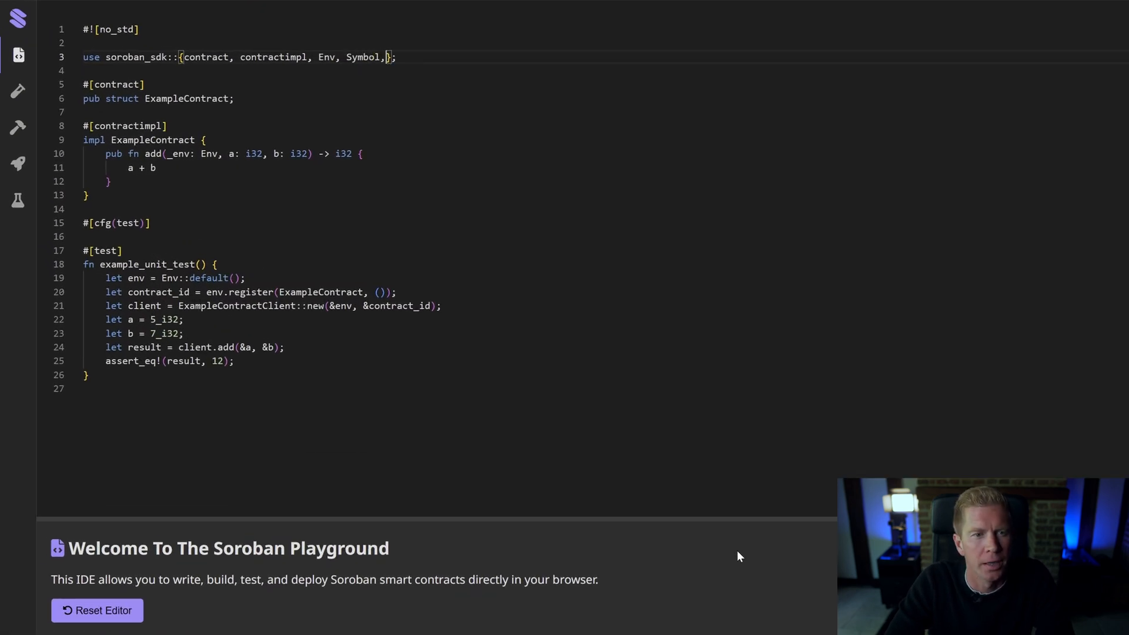
pyautogui.write('symbol_short')
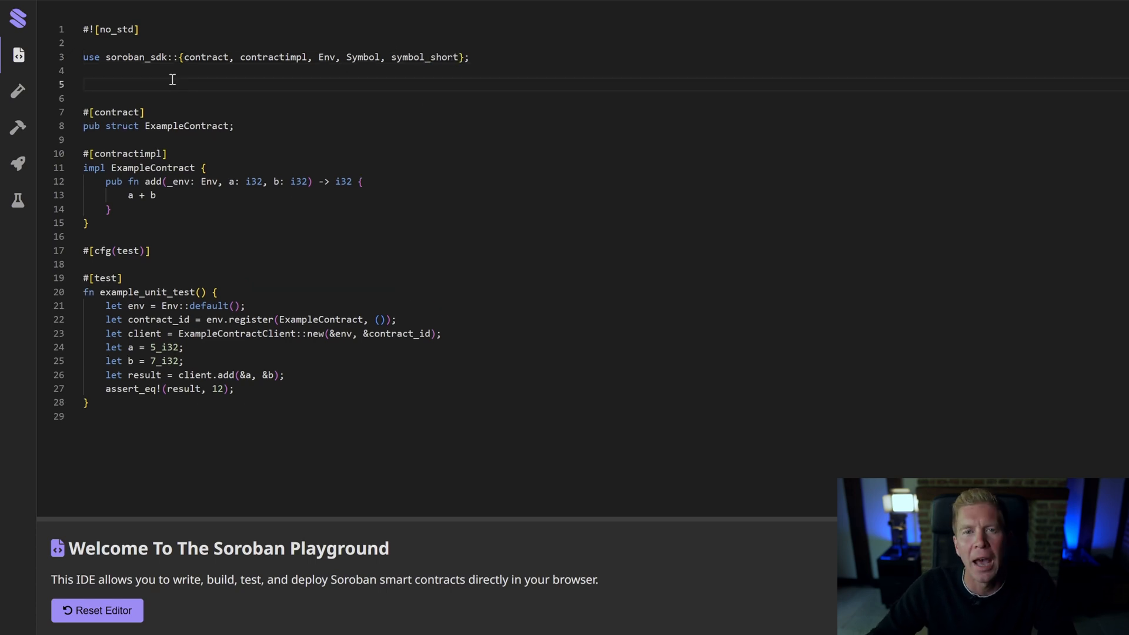
pyautogui.write('const KEY: Symbol = symbol_short!("hits");')
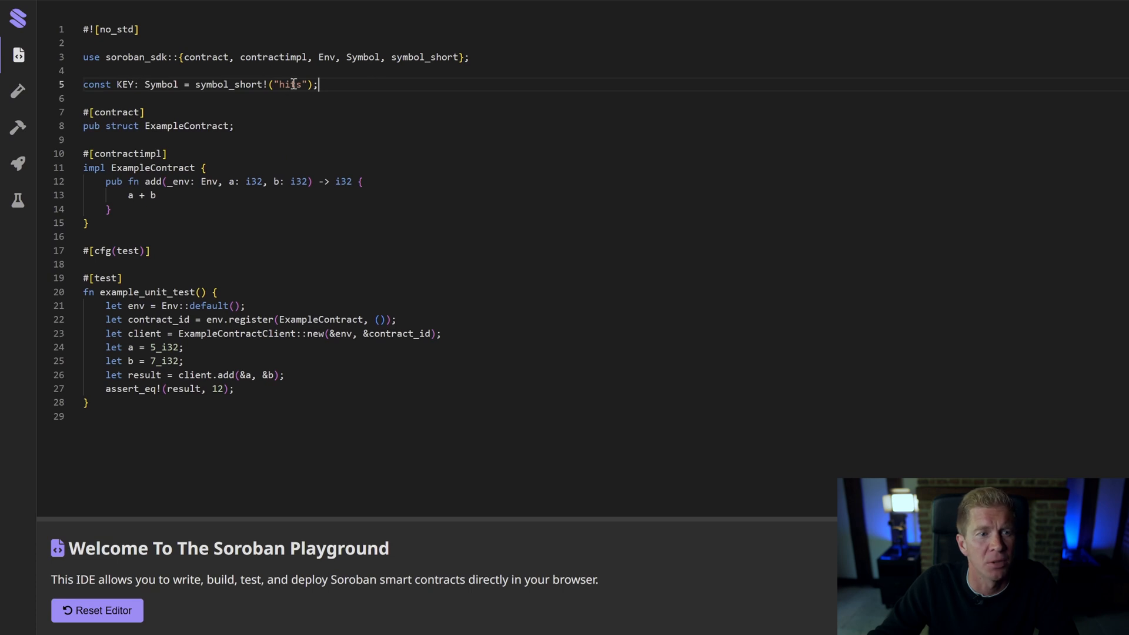
pyautogui.doubleClick(289, 84)
pyautogui.write('pub fn hit(_env: Env)')
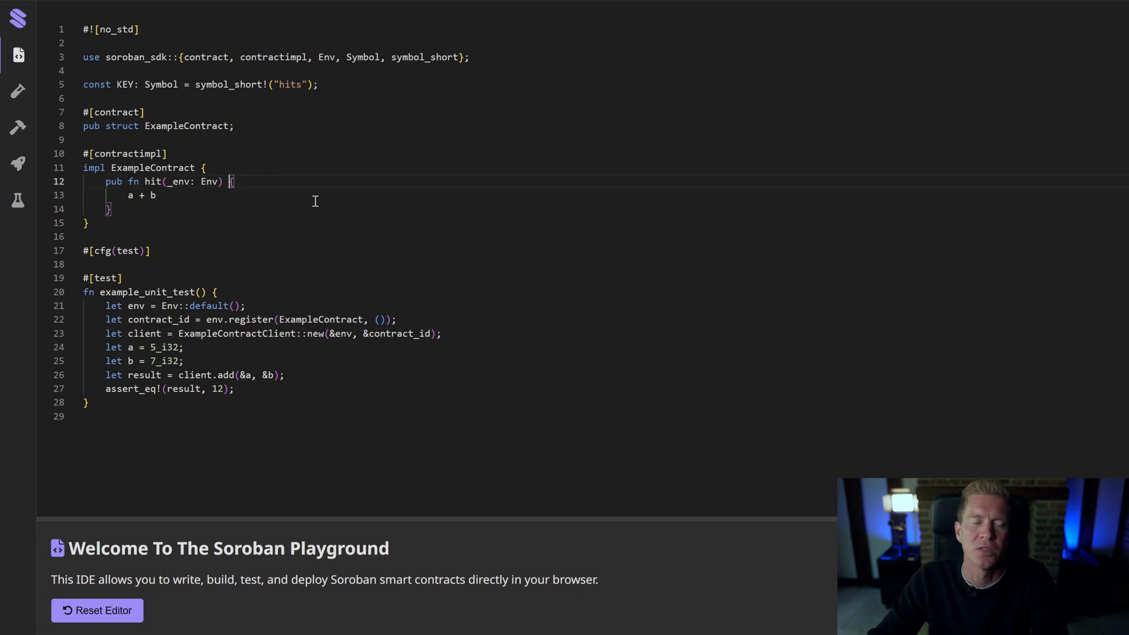
# Make hit read hits from persistent storage and save hits + 1
pyautogui.doubleClick(141, 195)
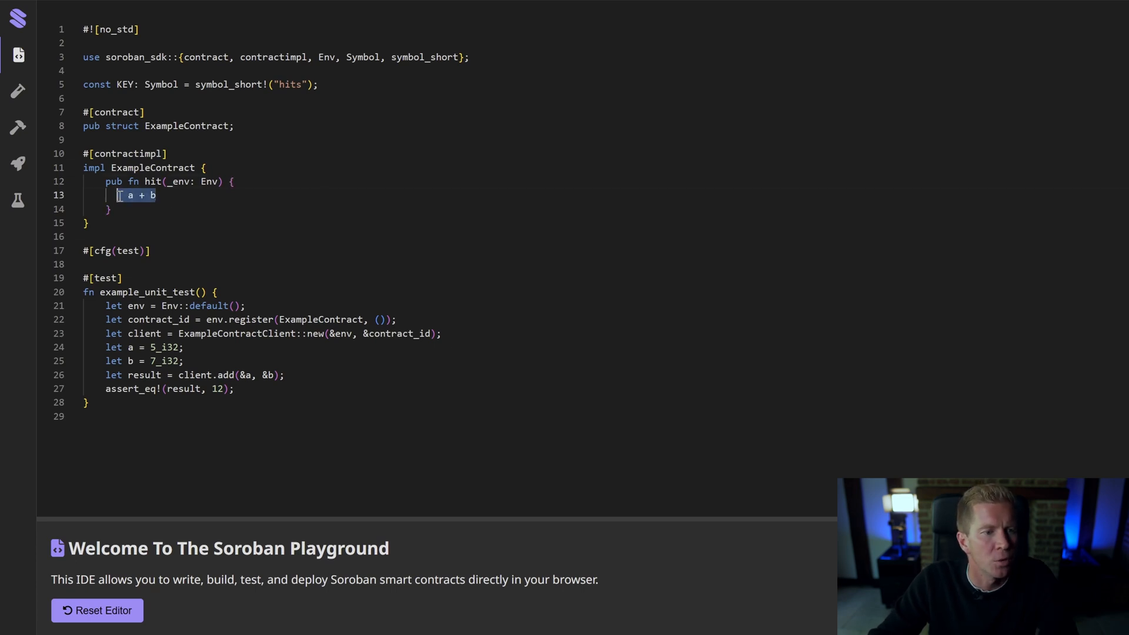
pyautogui.write('let hits: i32 = env.storage().persistent().get(&KEY).unwrap_or(0);')
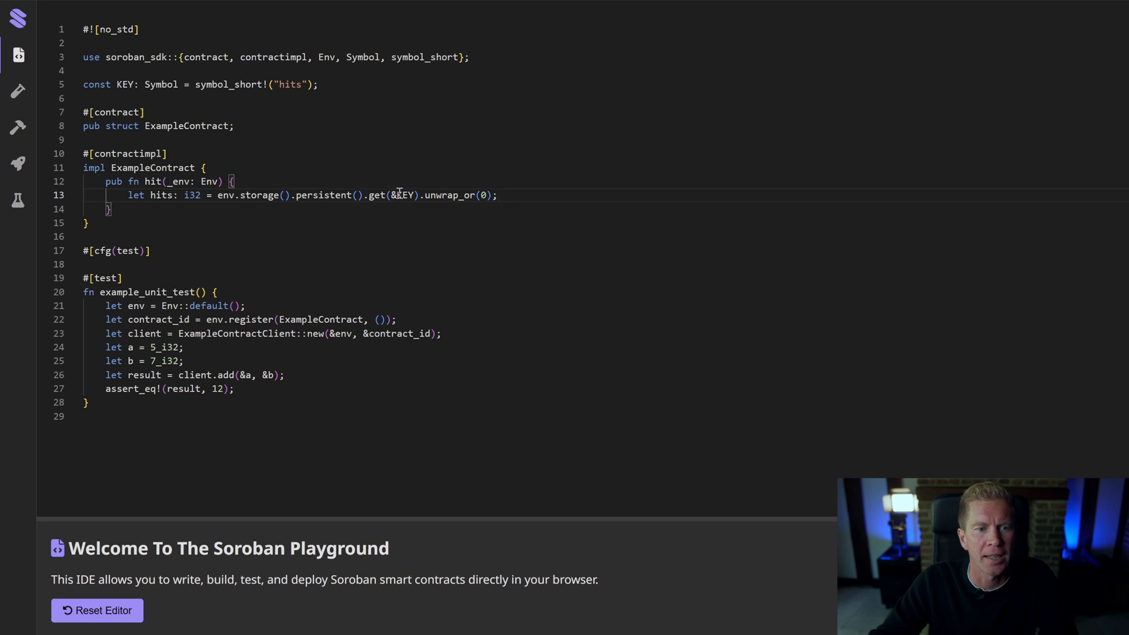
pyautogui.doubleClick(403, 196)
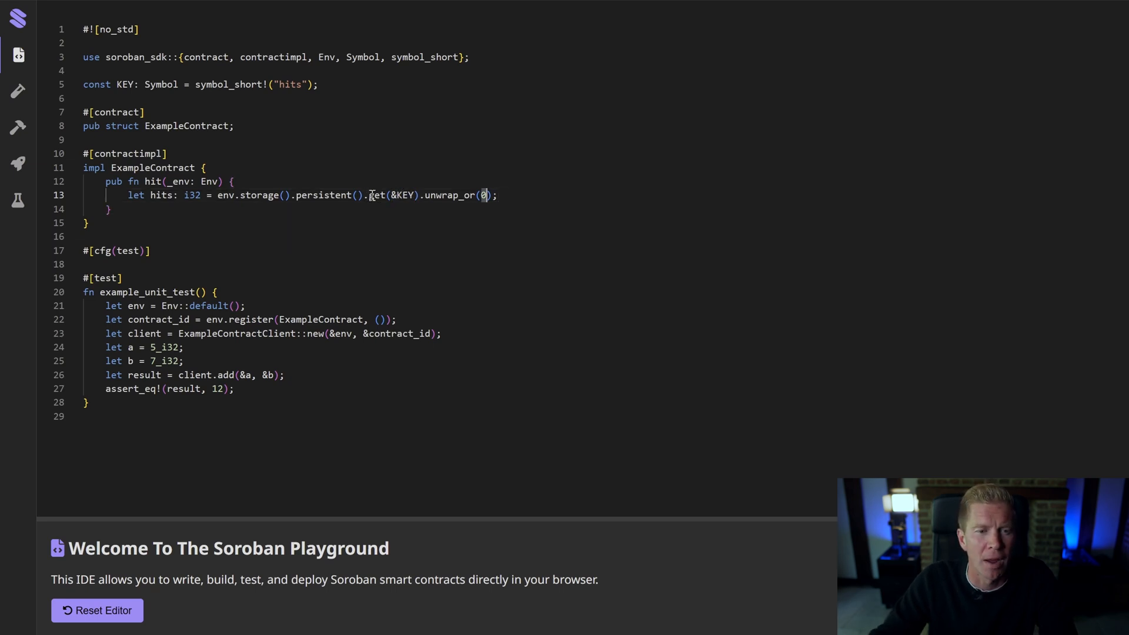
pyautogui.click(507, 195)
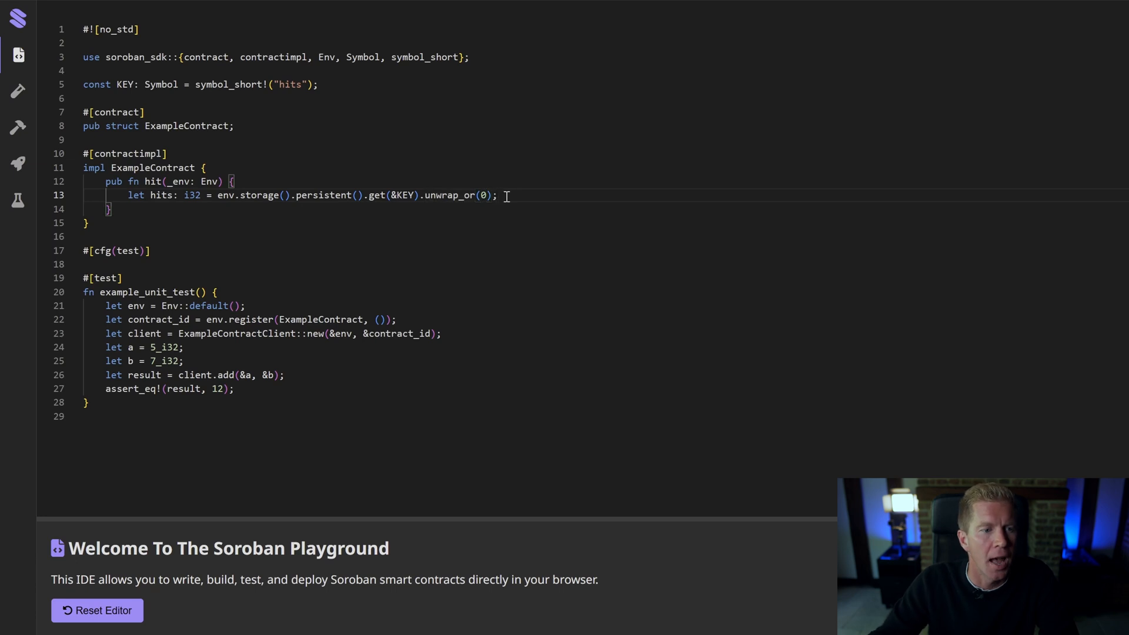
pyautogui.write('env.storage().persistent().set(&KEY, &(hits + 1));')
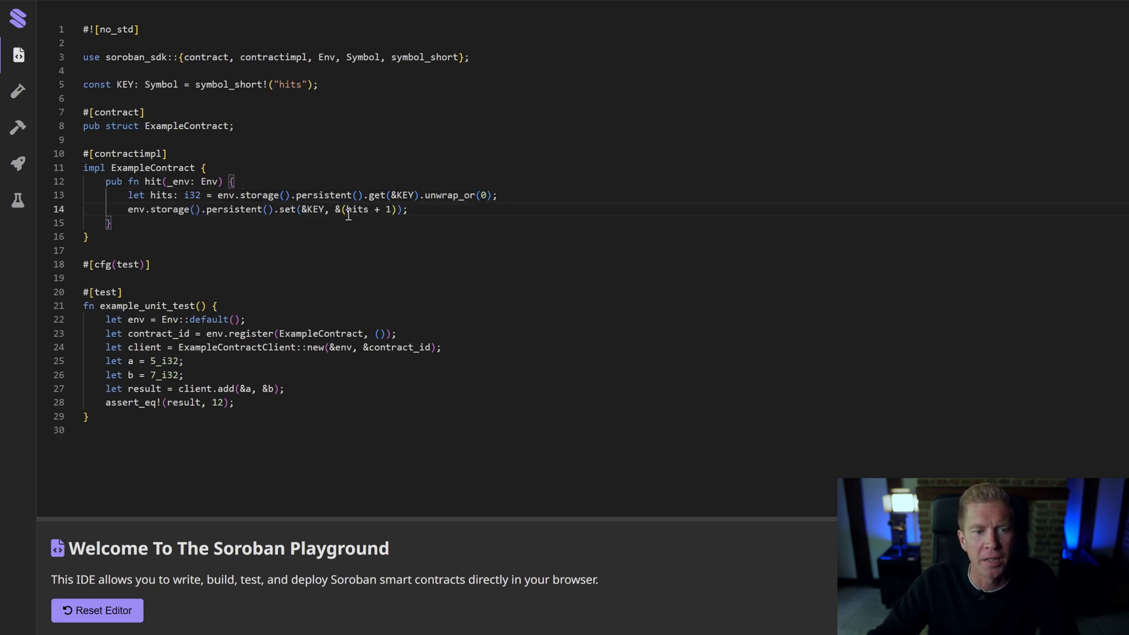
pyautogui.moveTo(639, 260)
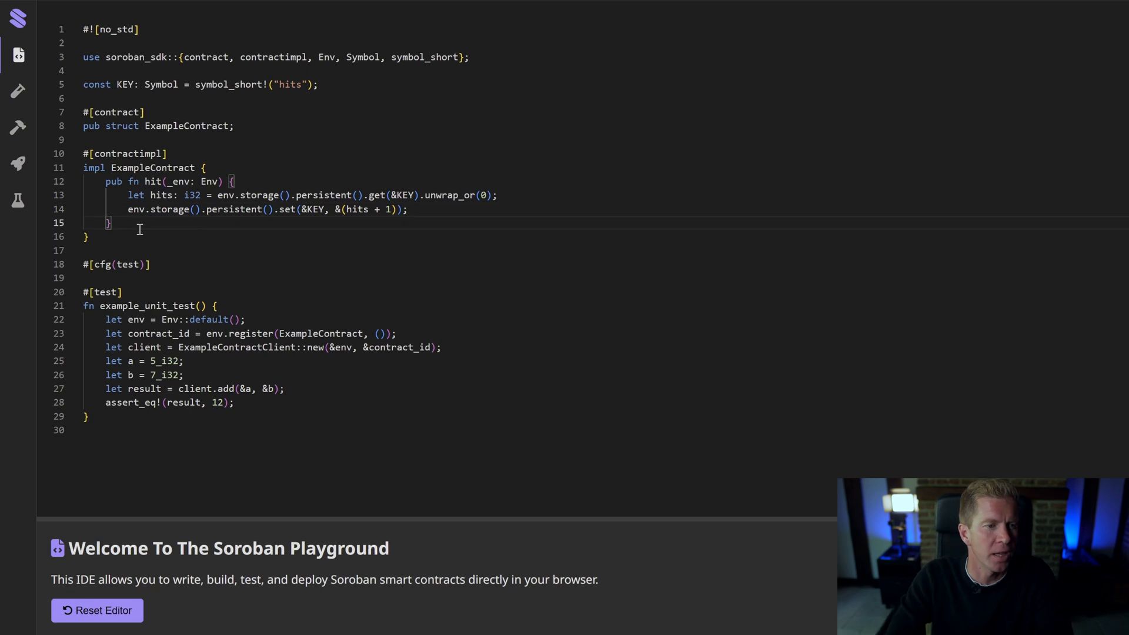
# Write pub fn display(env: Env) -> i32 returning persistent get(&KEY).unwrap_or(0)
pyautogui.write('pub f')
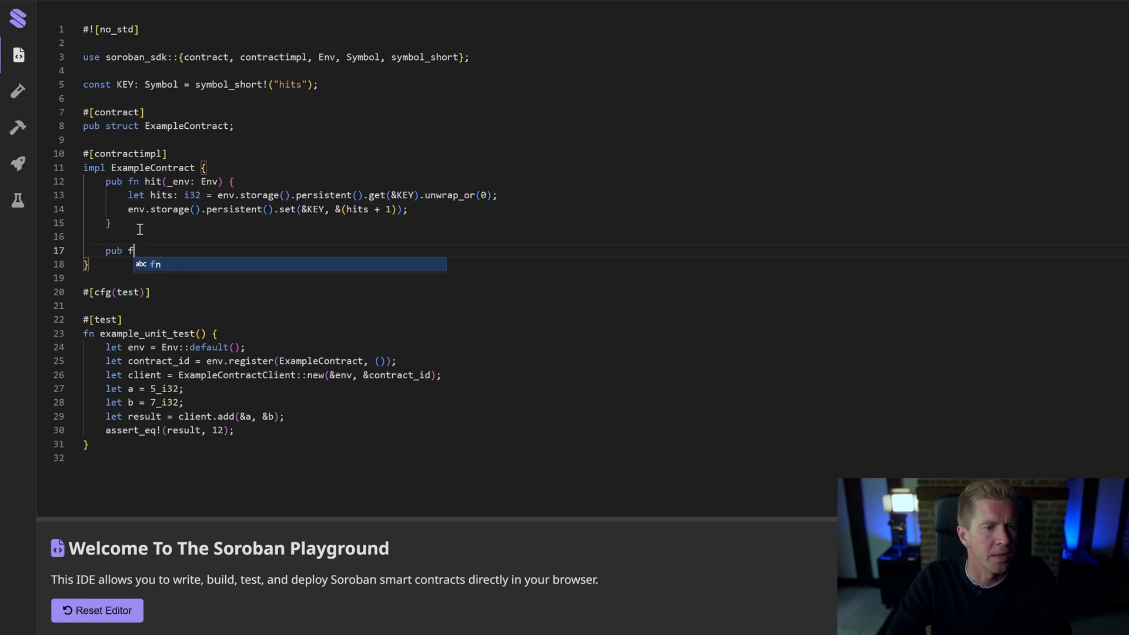
pyautogui.write('n display()')
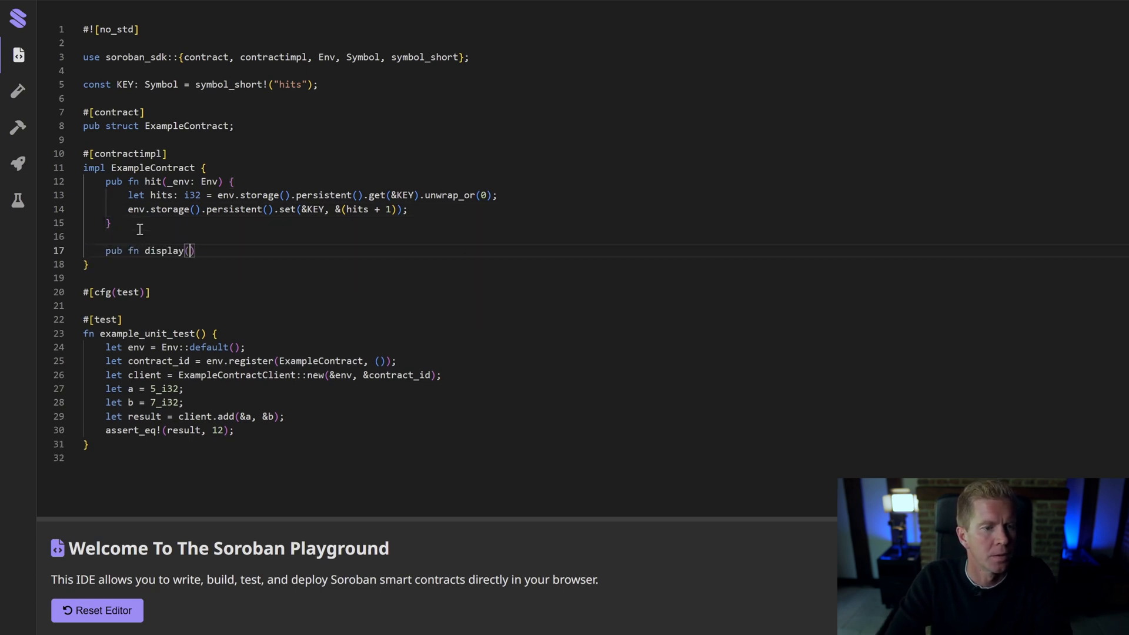
pyautogui.write('env: Env')
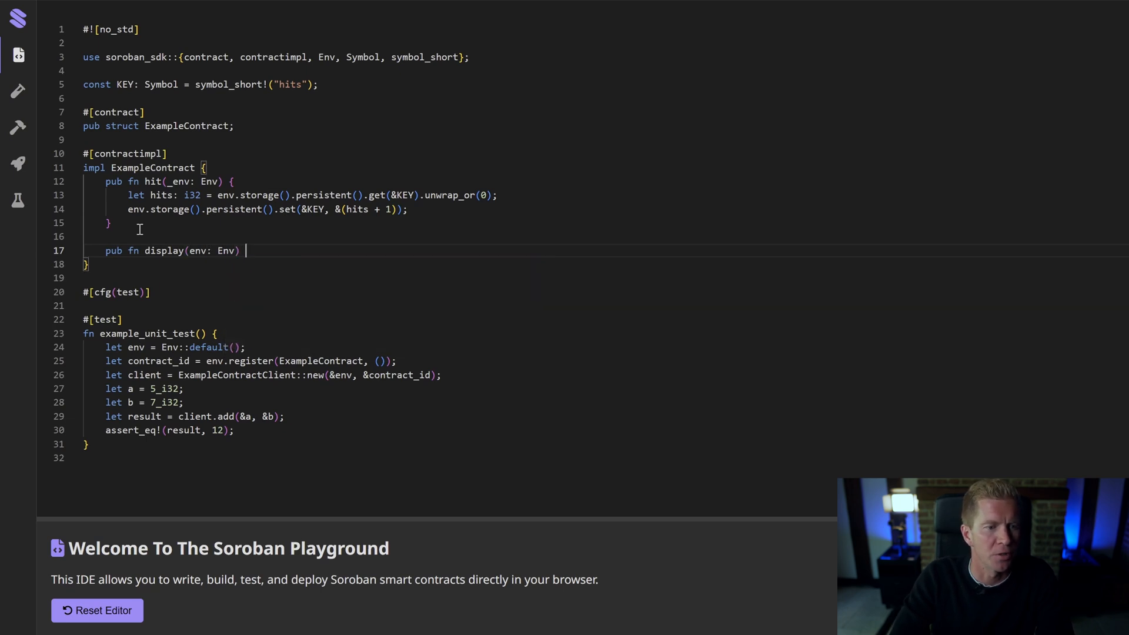
pyautogui.write('-> i32')
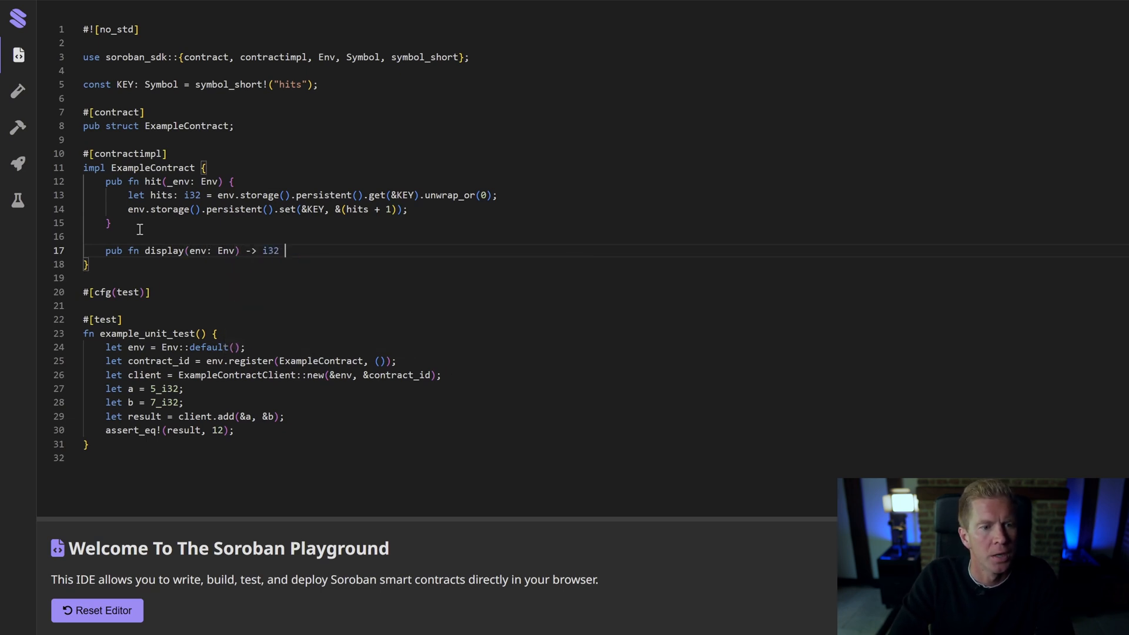
pyautogui.write('{')
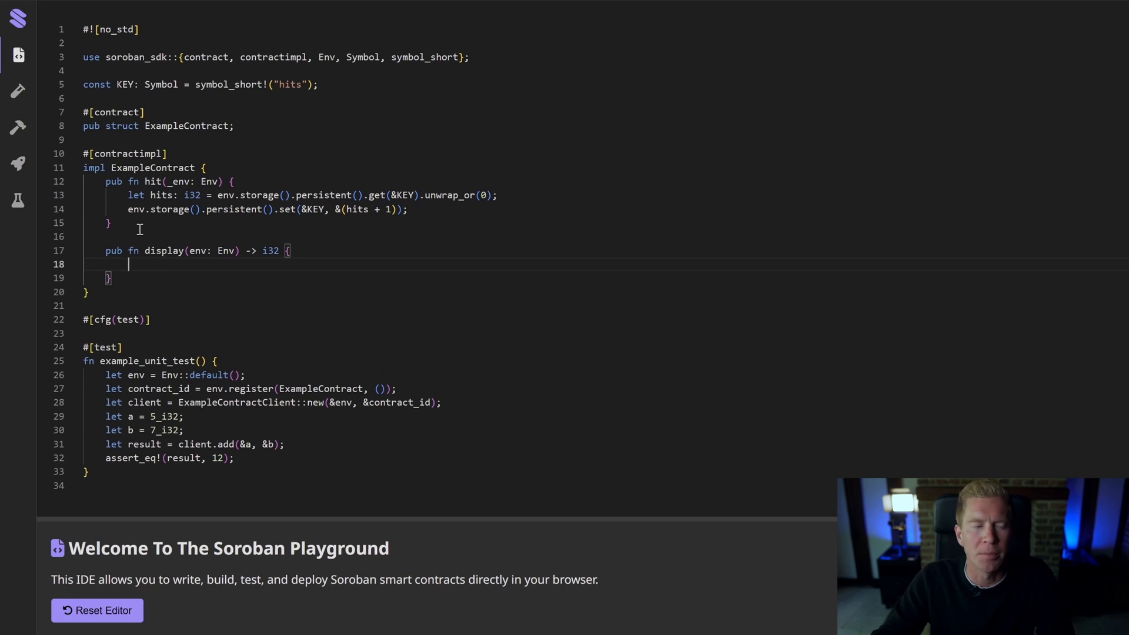
pyautogui.moveTo(504, 191)
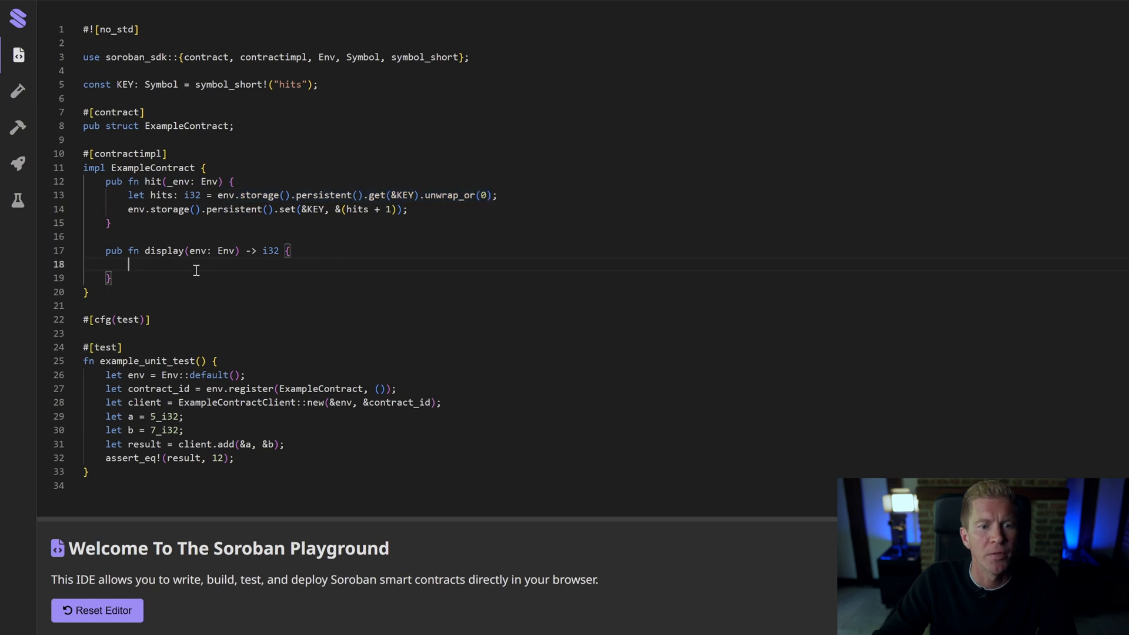
pyautogui.write('env.storage().persistent().get(&KEY).unwrap_or(0)')
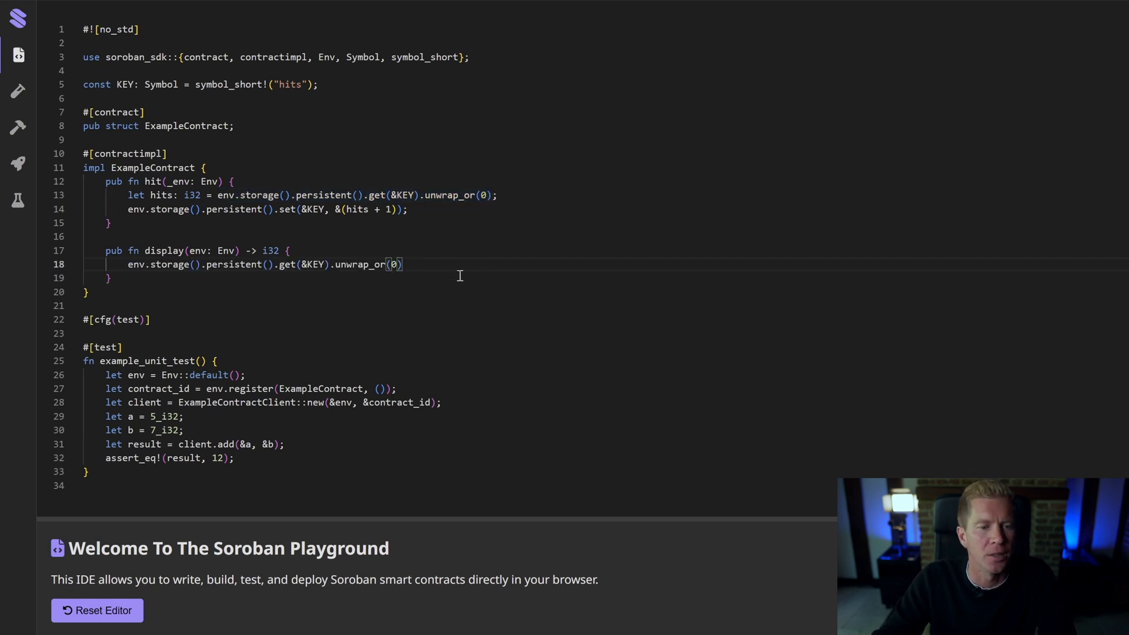
pyautogui.moveTo(305, 370)
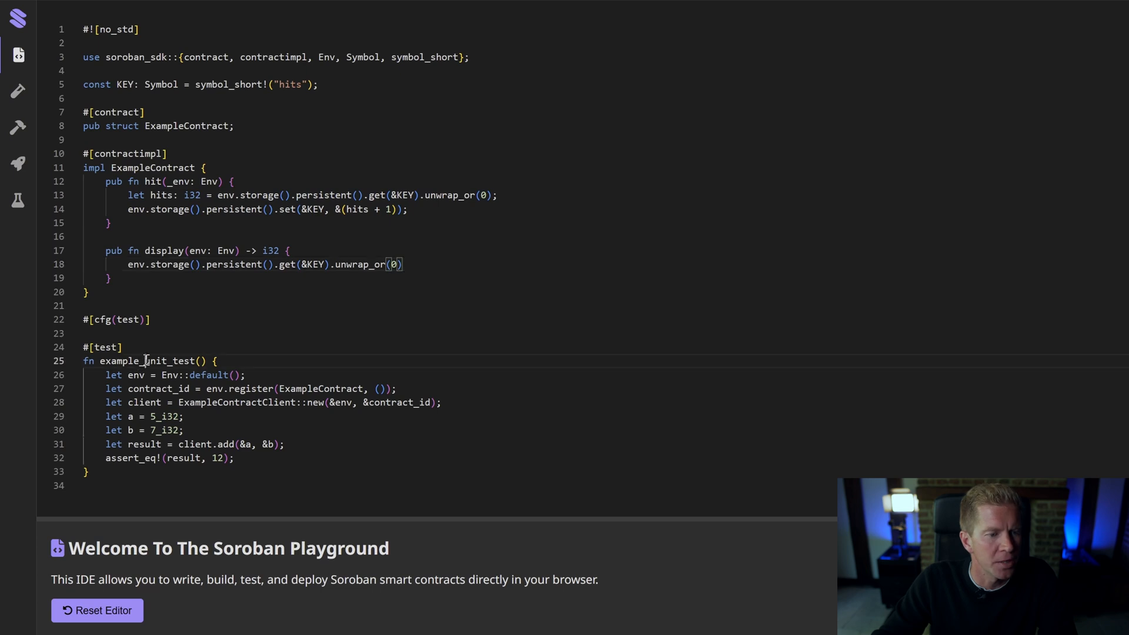
# Rename the test to test_hits, calling client.hit thrice and asserting display returns 3
pyautogui.doubleClick(120, 361)
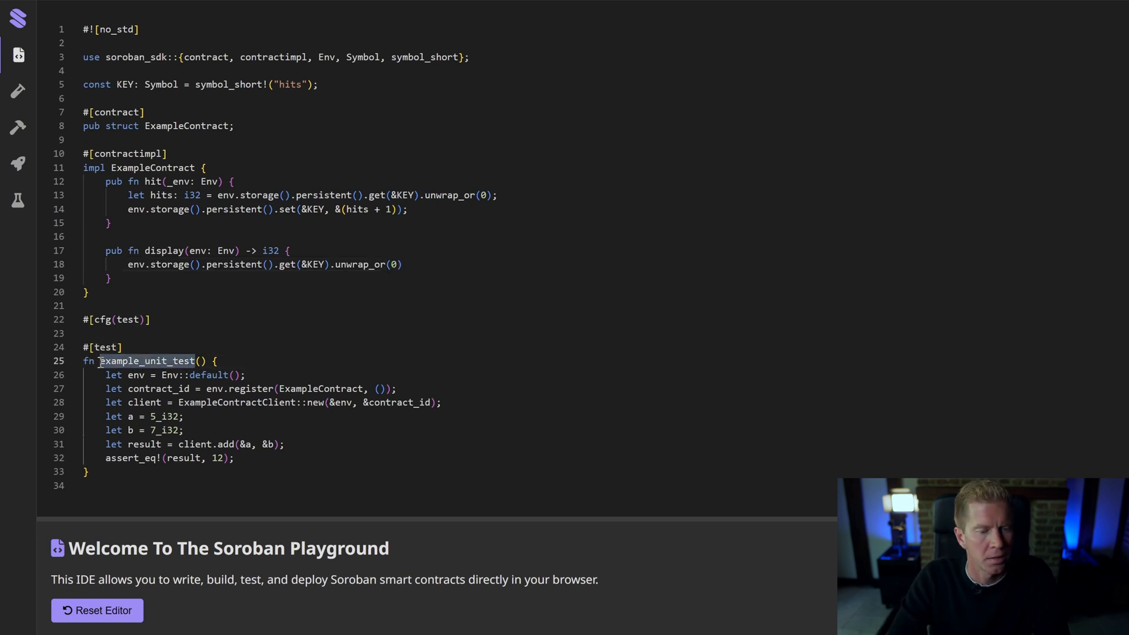
pyautogui.write('test_hits() {')
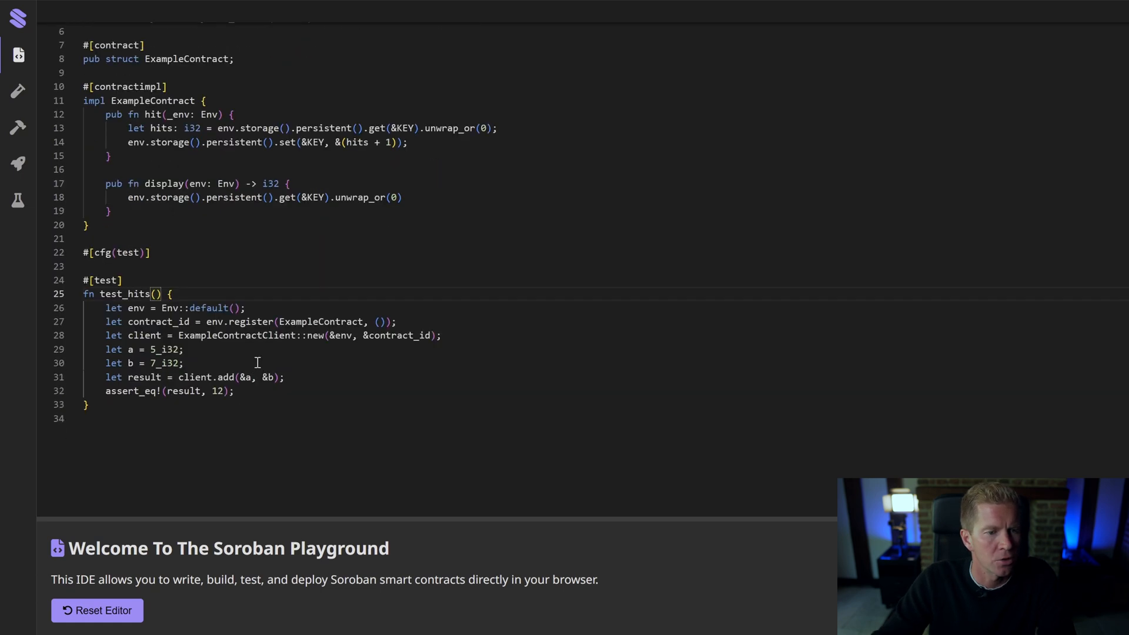
pyautogui.moveTo(211, 358)
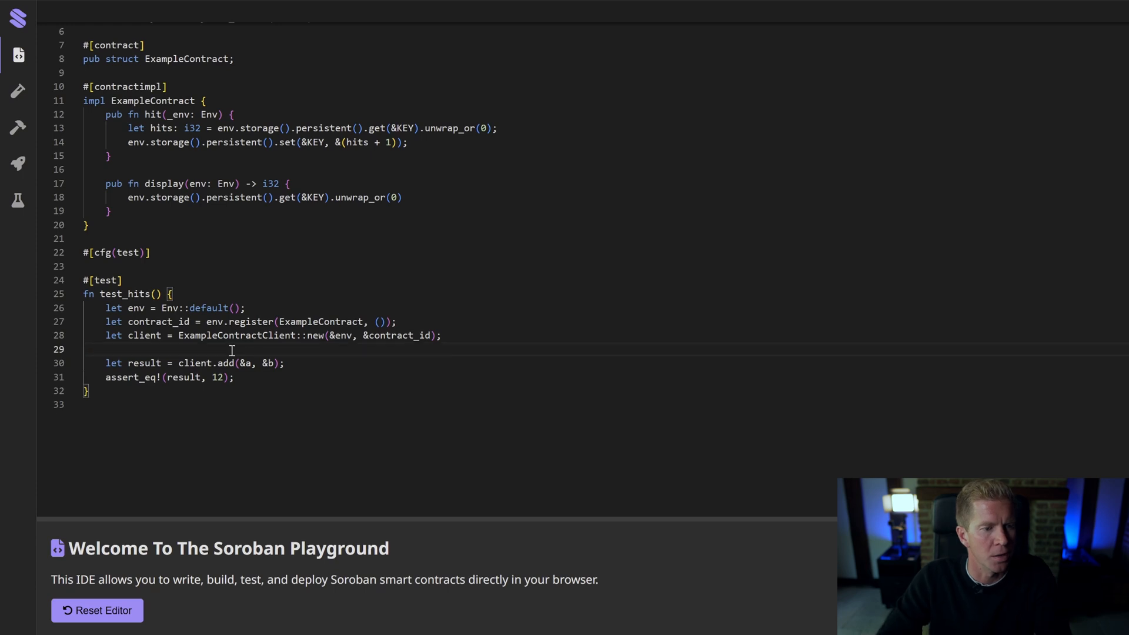
pyautogui.write('client.hit();')
pyautogui.click(187, 363)
pyautogui.write(': i32')
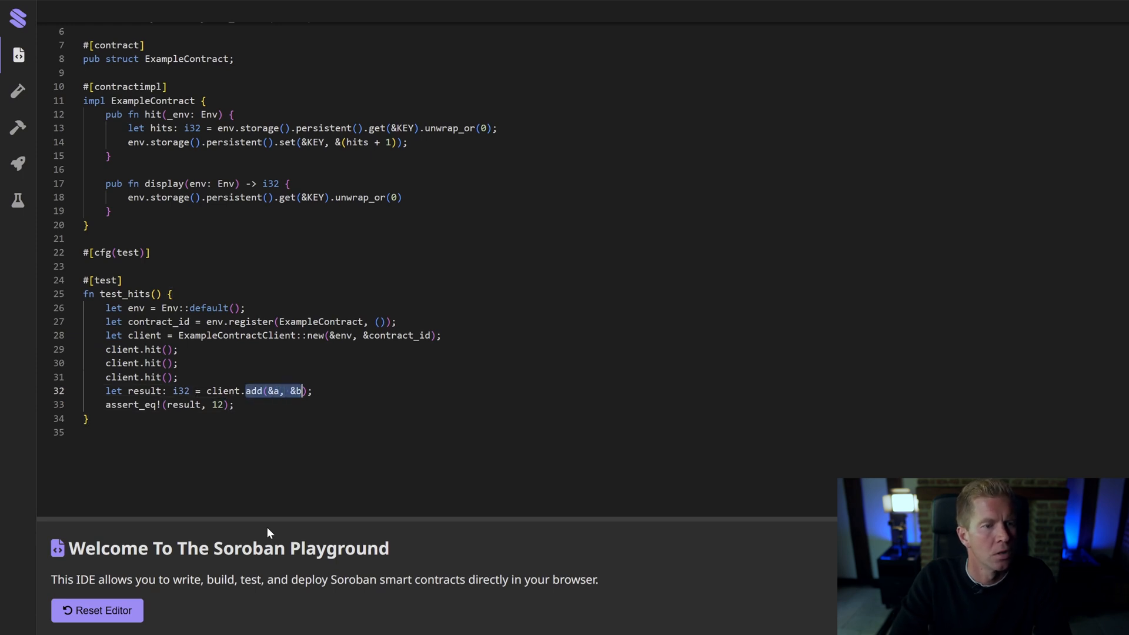
pyautogui.write('display')
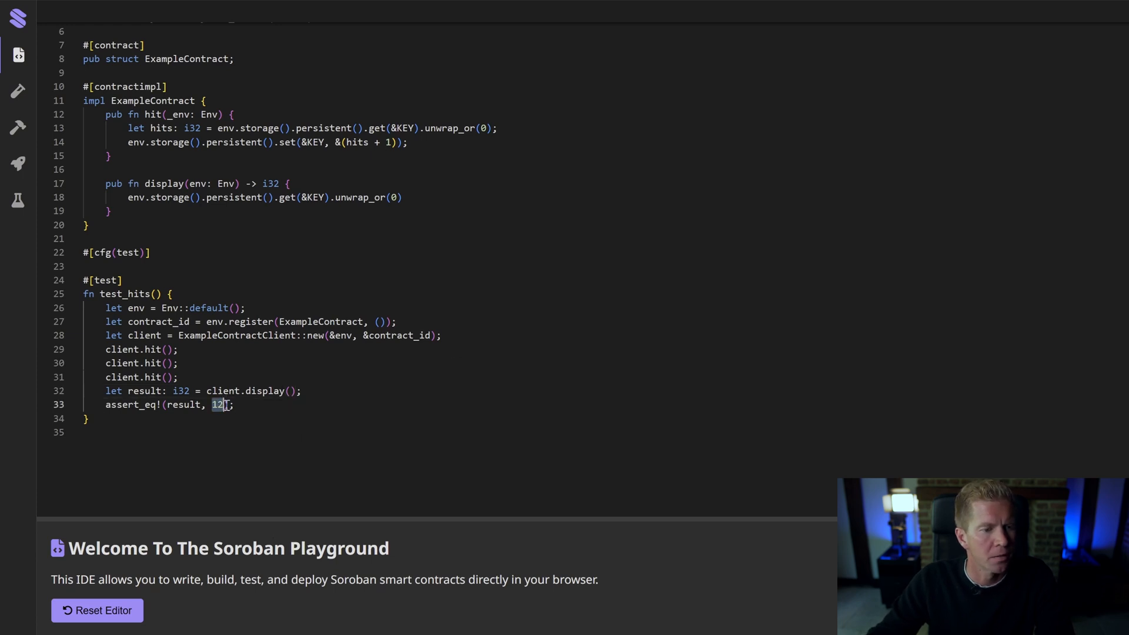
pyautogui.write('3')
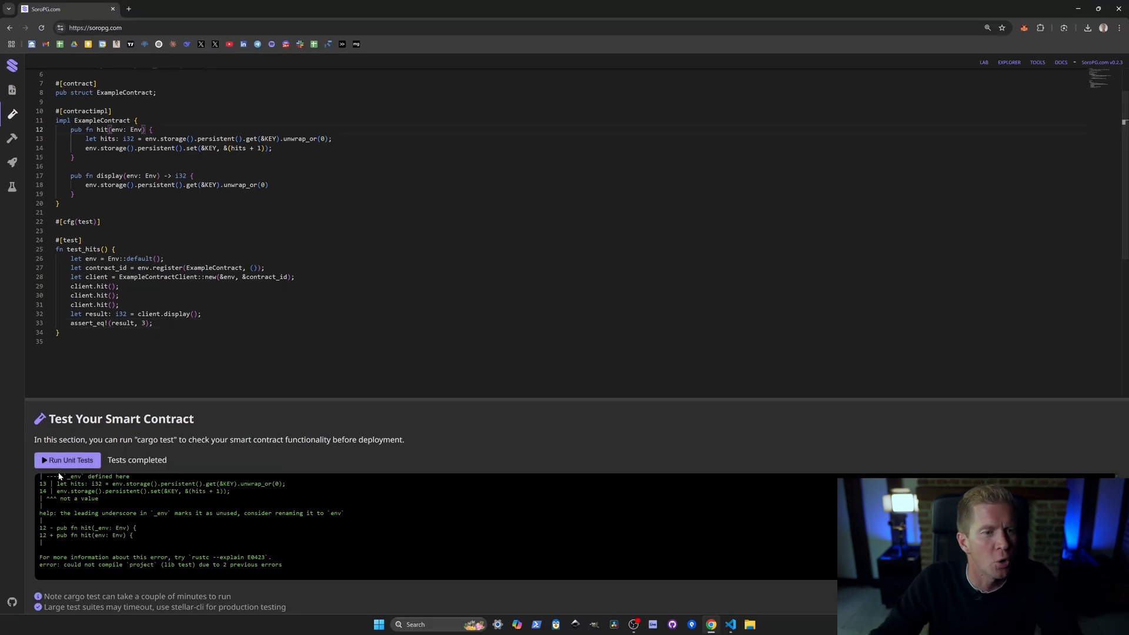
# Rerun the hits contract's unit tests after renaming hit's _env parameter to env
pyautogui.click(66, 460)
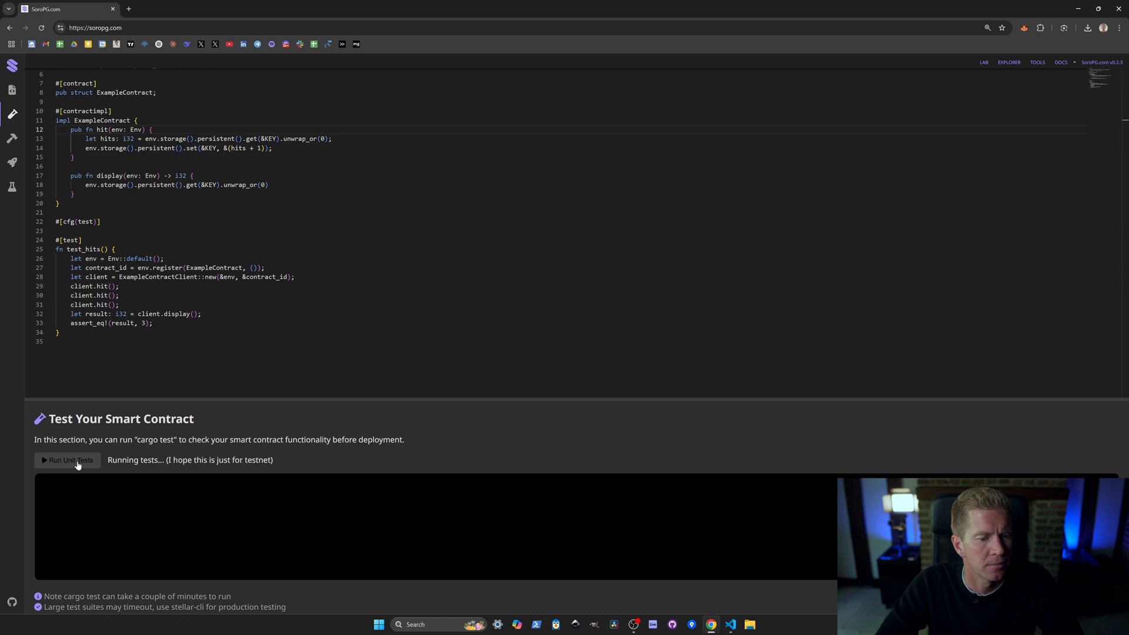
pyautogui.click(67, 460)
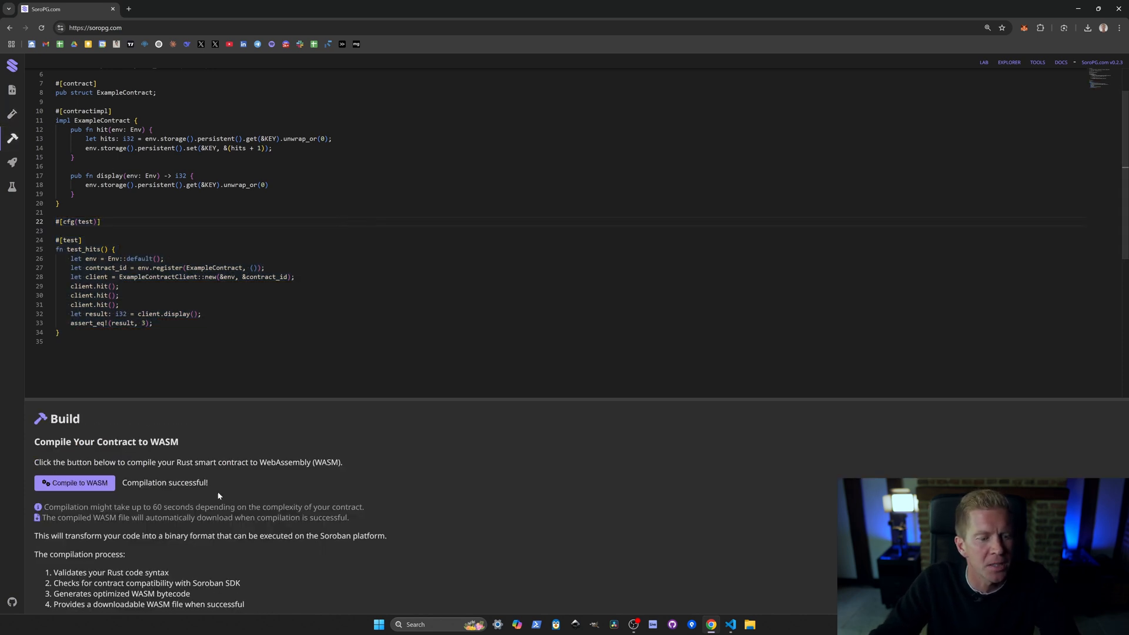
# Invoke the deployed contract's hit function once and display the stored hit count
pyautogui.click(74, 482)
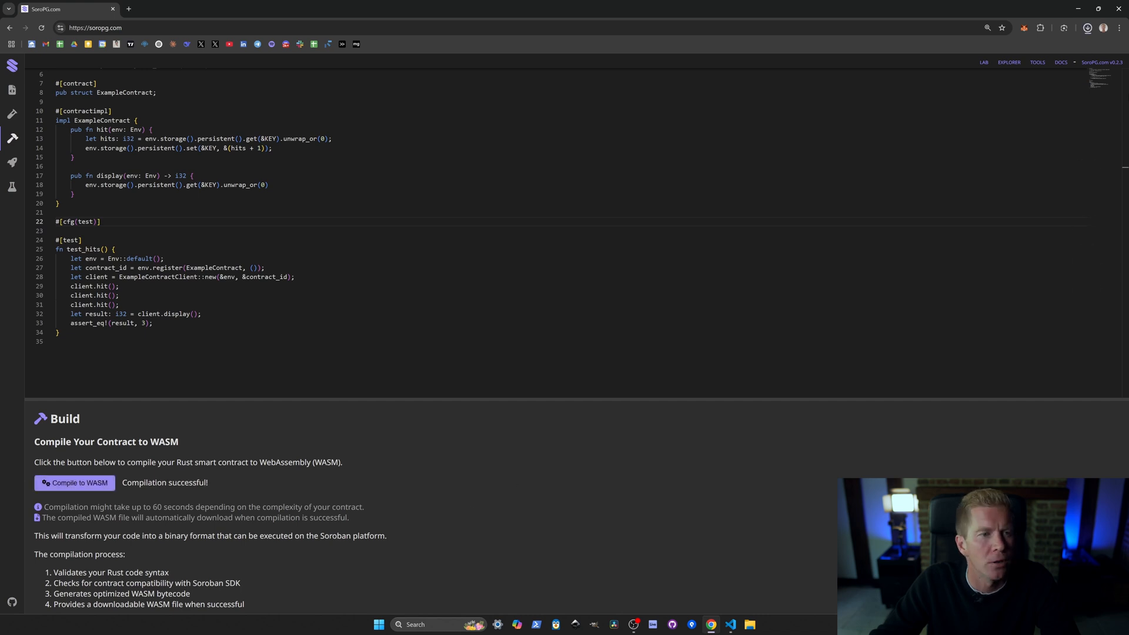
pyautogui.click(1086, 28)
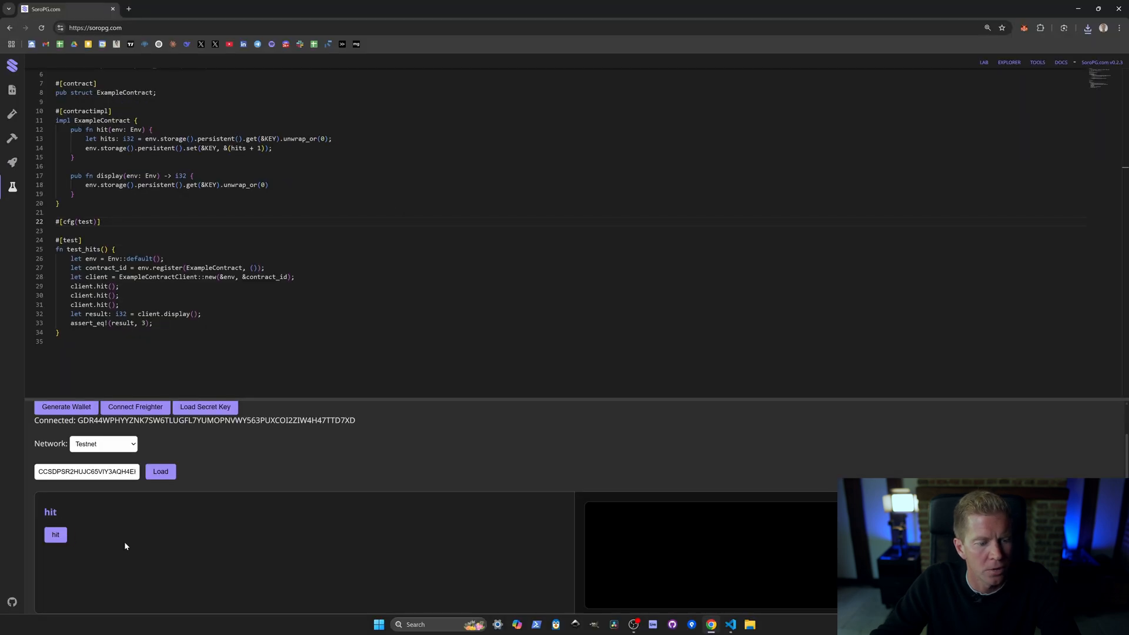
pyautogui.click(55, 535)
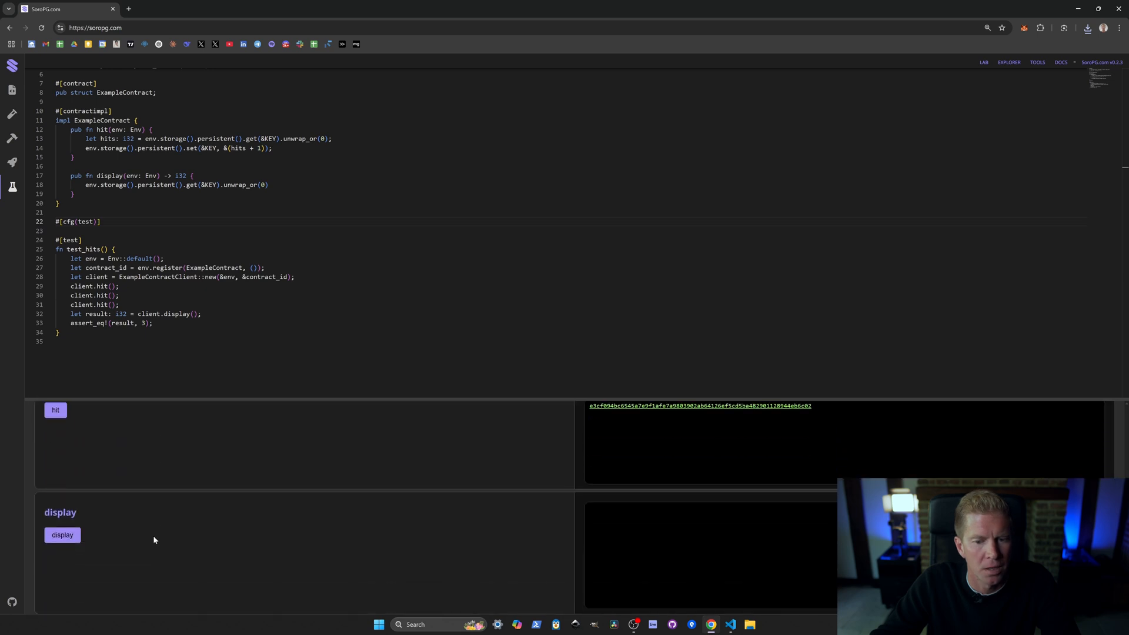
pyautogui.click(62, 535)
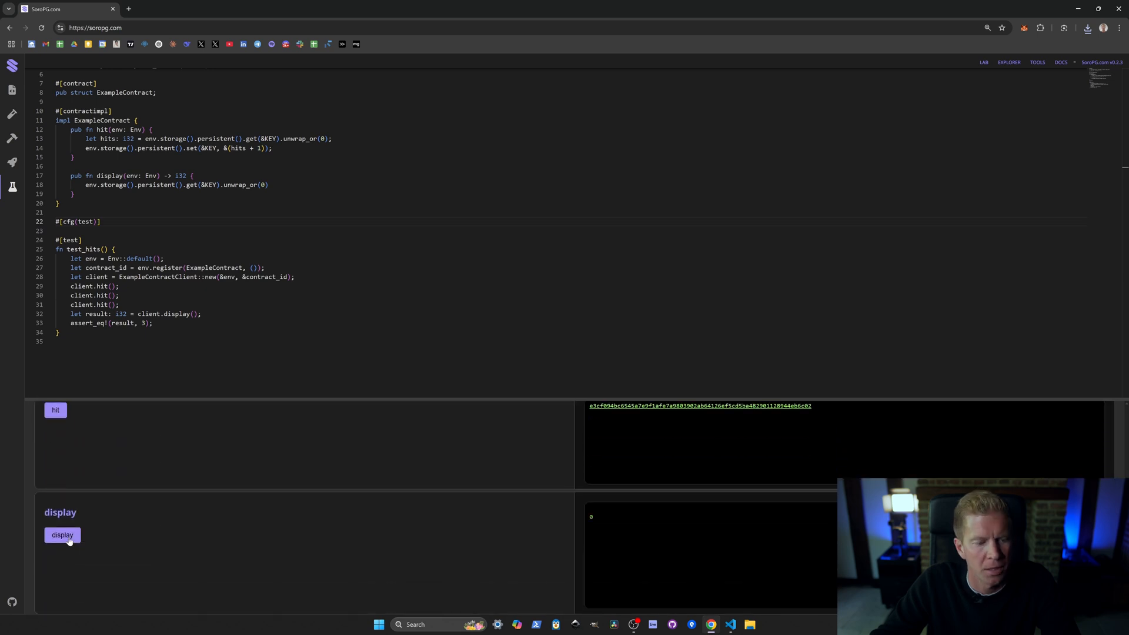
# Call hit several more times and display the increased hit count
pyautogui.click(55, 410)
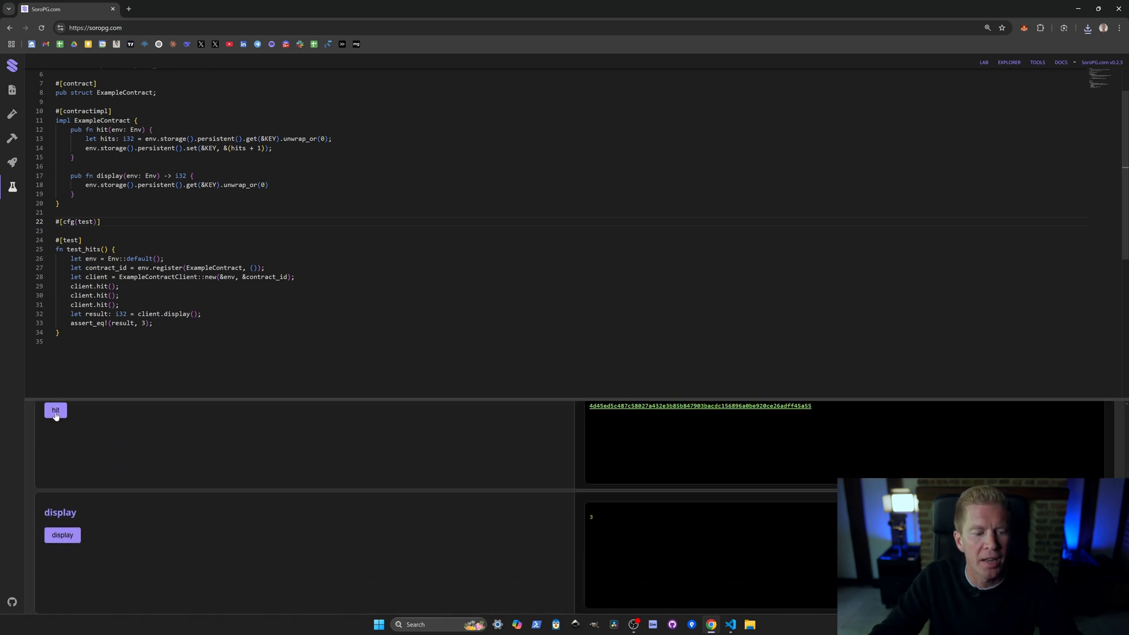
pyautogui.click(55, 410)
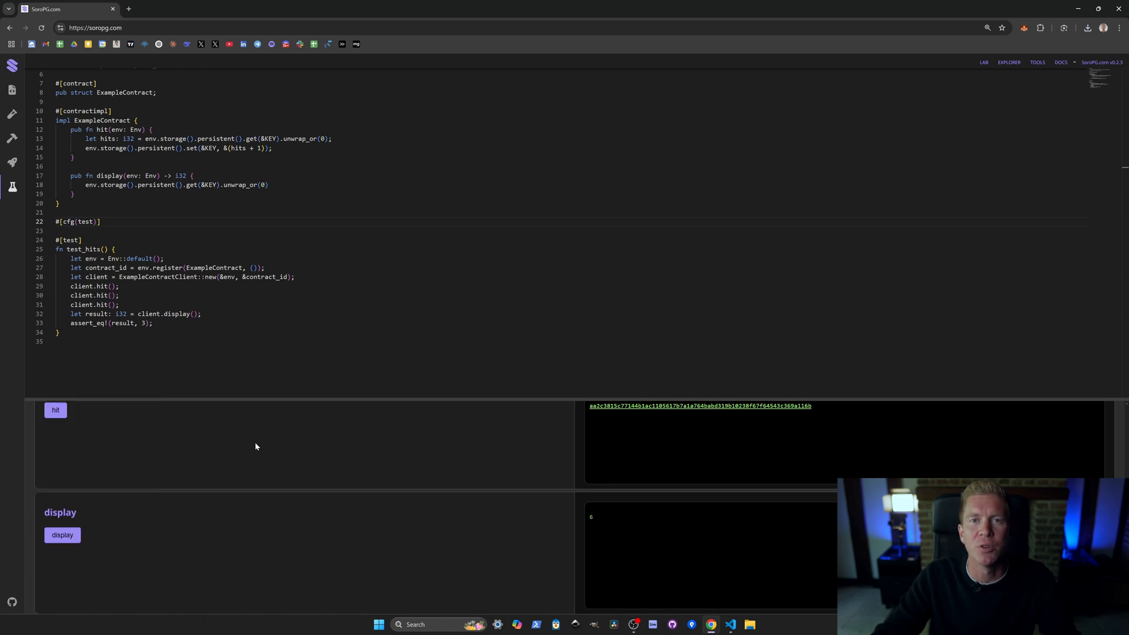
pyautogui.click(62, 535)
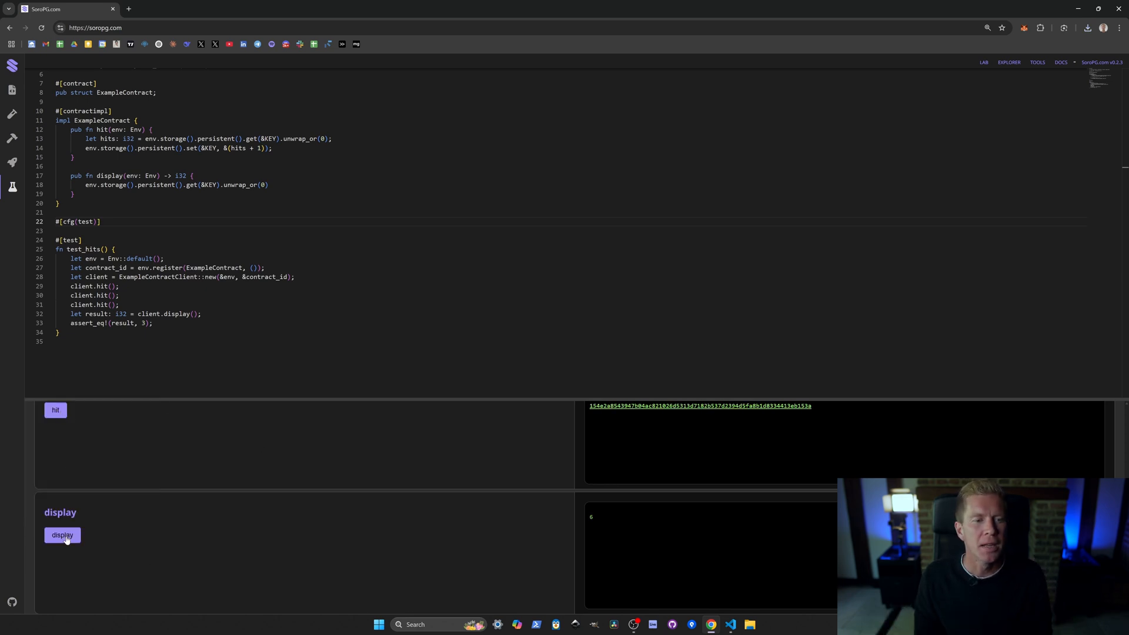
pyautogui.click(62, 534)
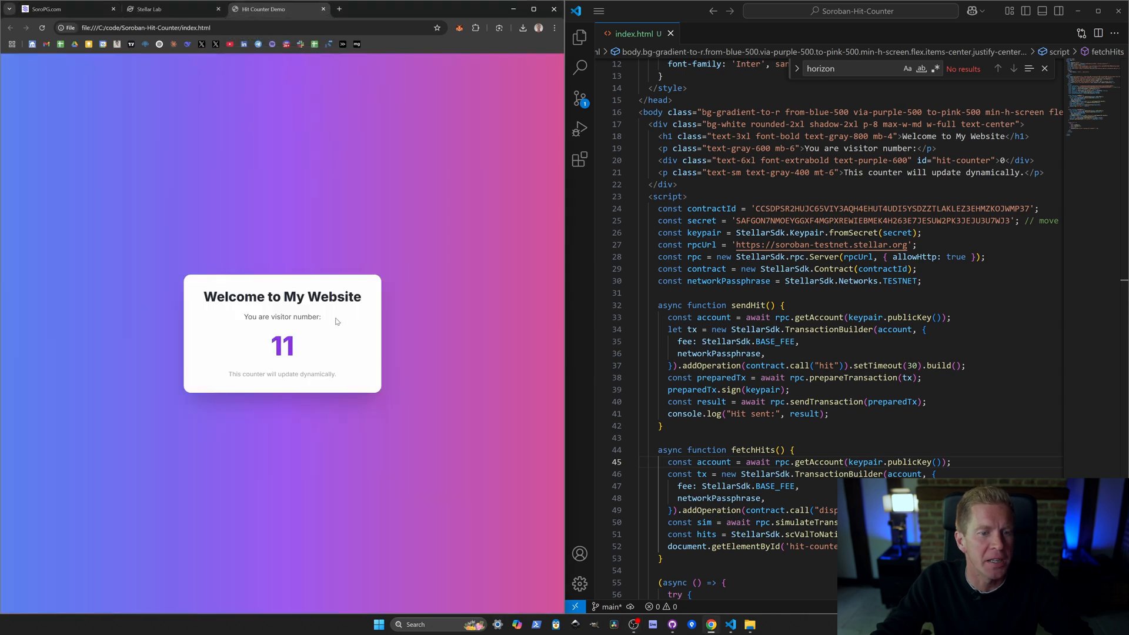
pyautogui.moveTo(526, 444)
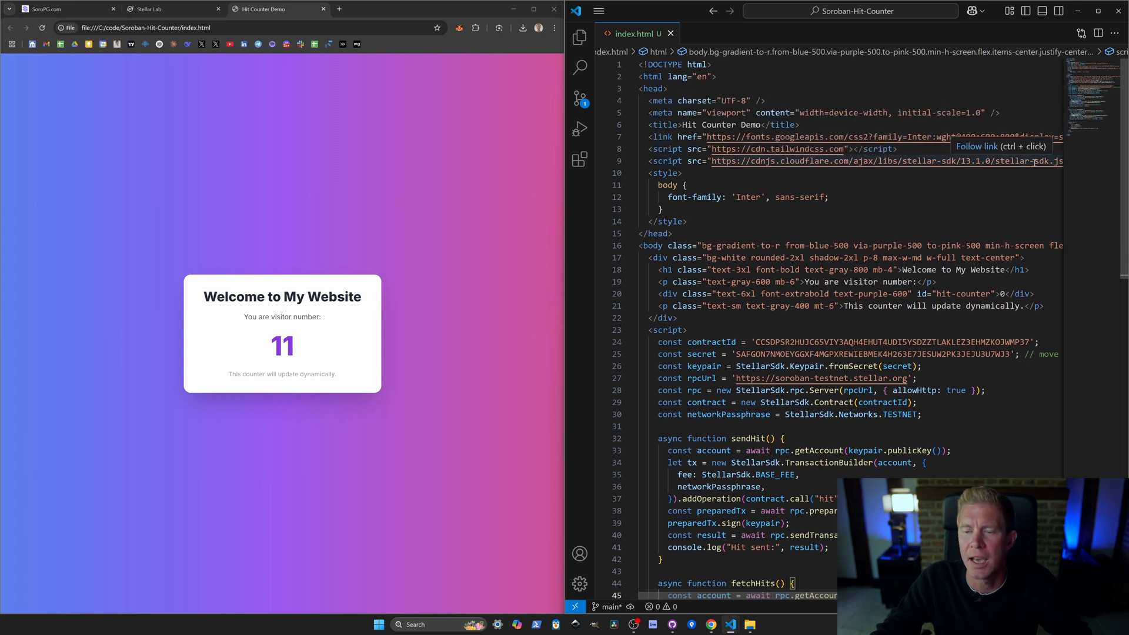
# Review index.html's contractId and secret key, then bring up SoroPG to compare contract IDs
pyautogui.scroll(-3)
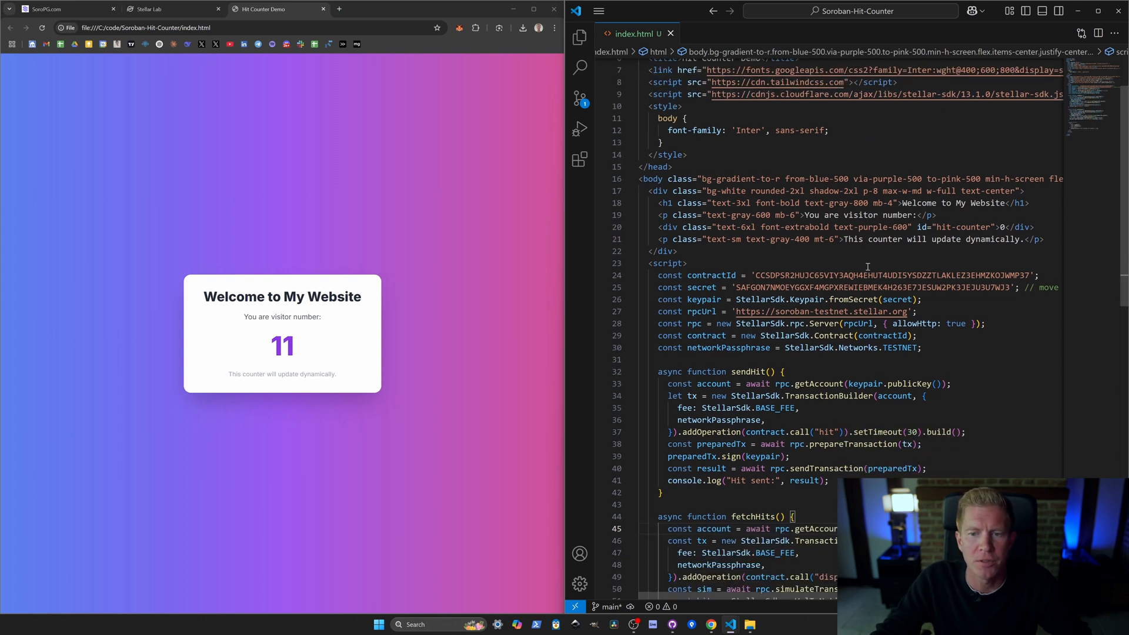
pyautogui.scroll(-3)
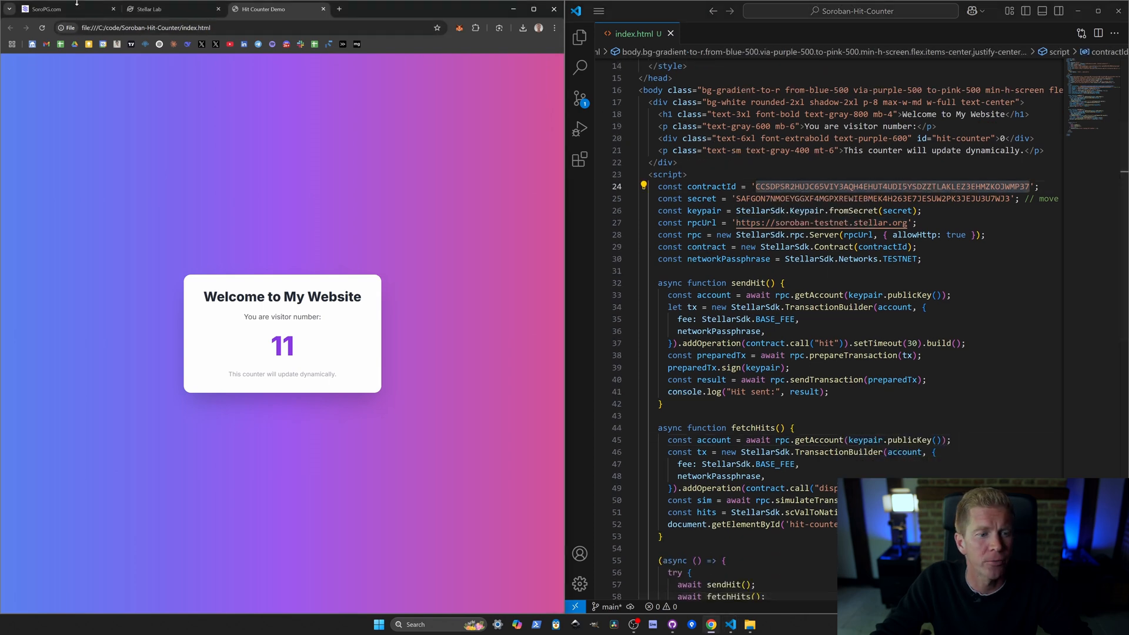
pyautogui.click(65, 9)
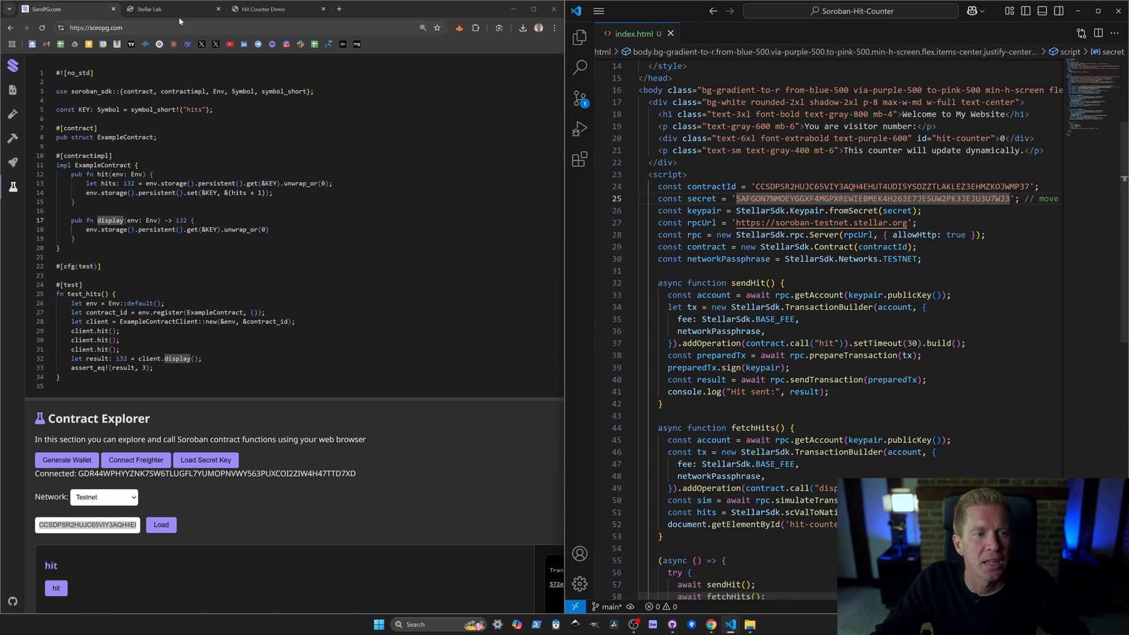
# Show Stellar Lab's funded testnet keypair and highlight the script's rpcUrl setting
pyautogui.click(148, 8)
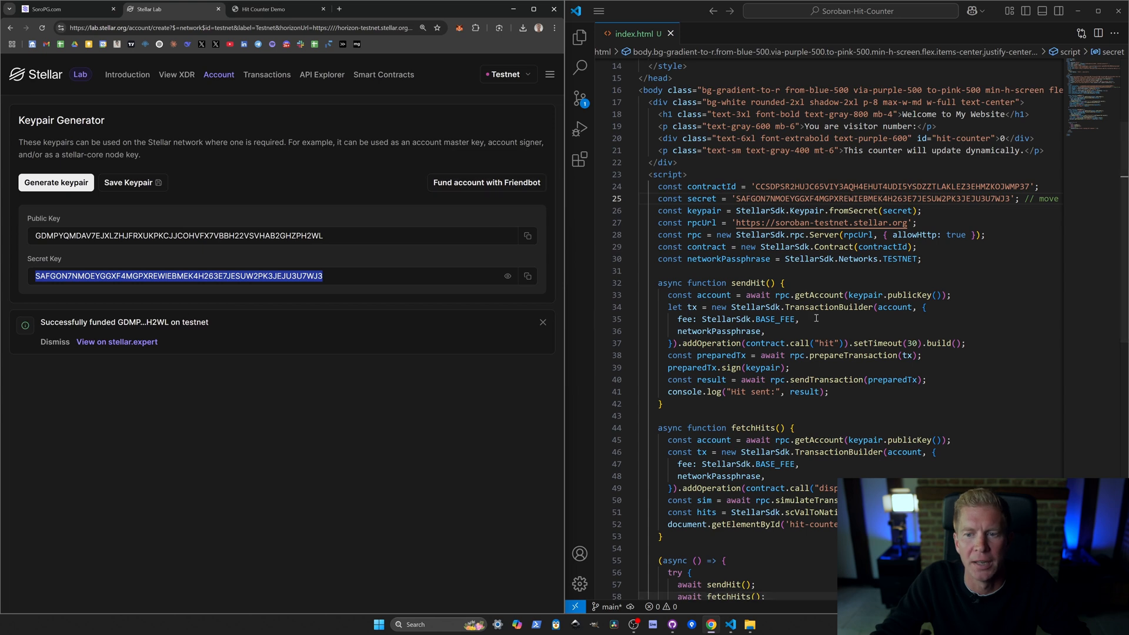
pyautogui.doubleClick(871, 198)
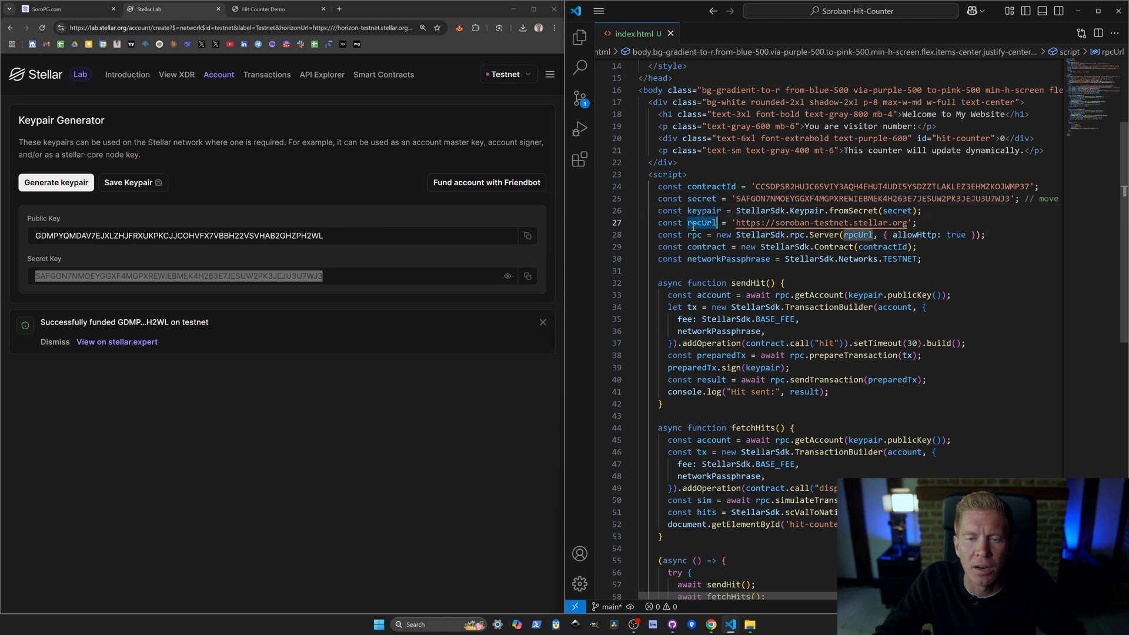
pyautogui.moveTo(804, 356)
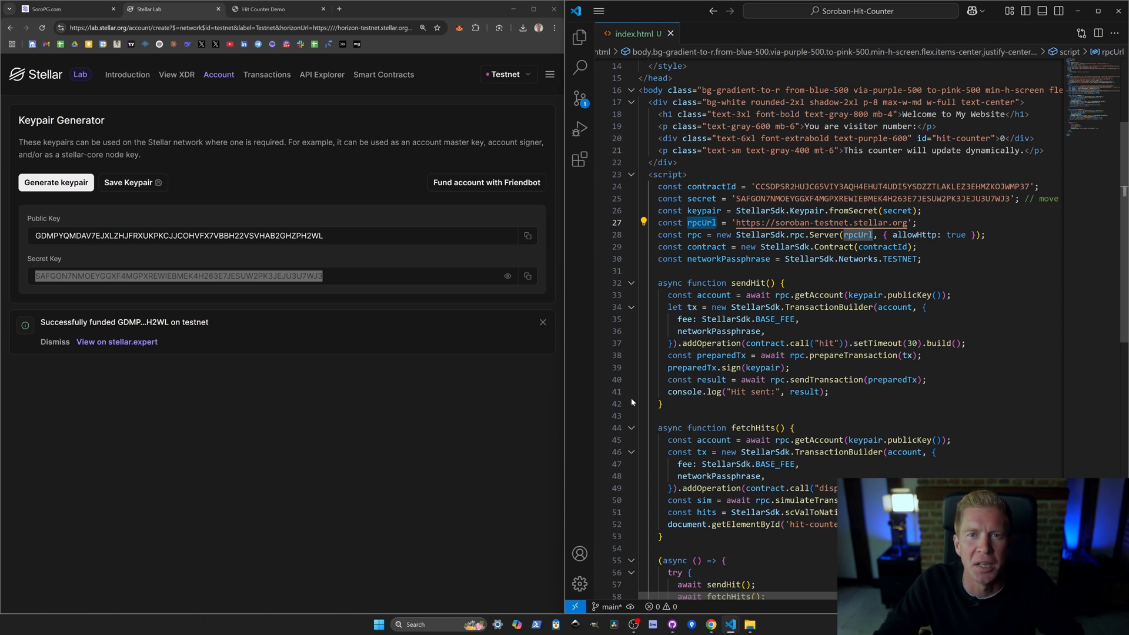
pyautogui.moveTo(964, 275)
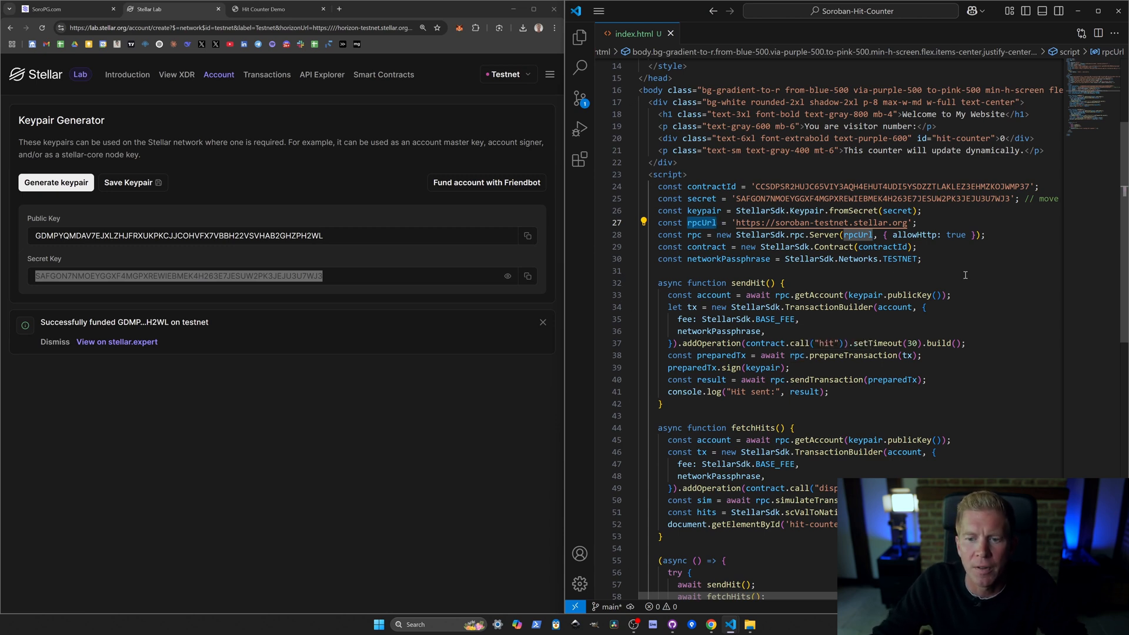
# Highlight fetchHits and its display call in index.html, then return to the counter page
pyautogui.scroll(-3)
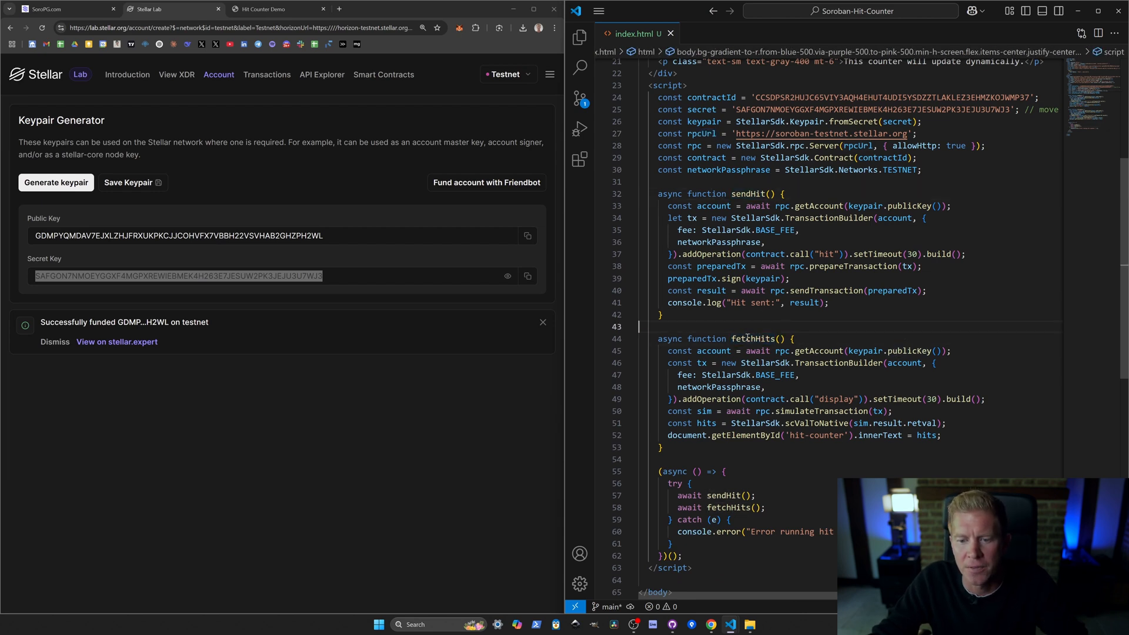
pyautogui.doubleClick(754, 338)
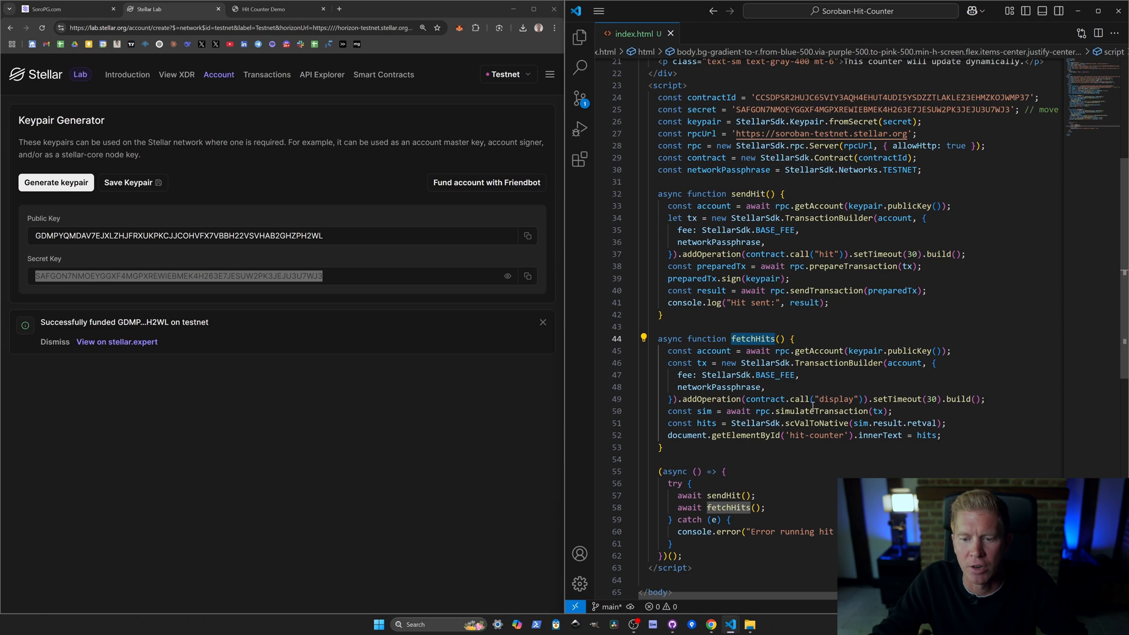
pyautogui.click(821, 411)
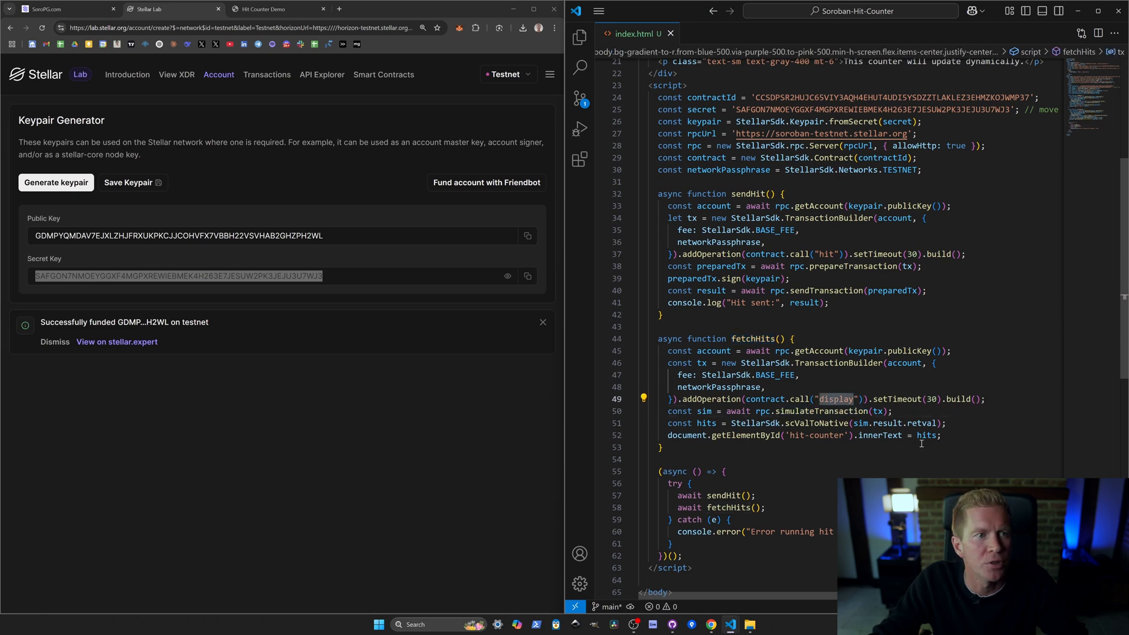
pyautogui.click(57, 9)
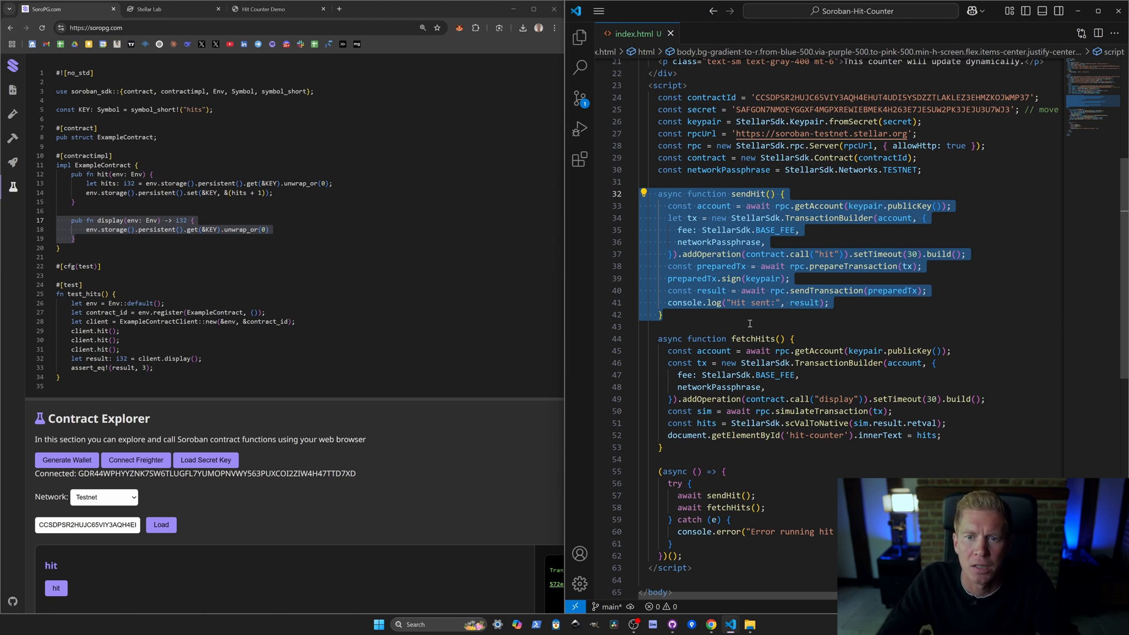
pyautogui.moveTo(850, 108)
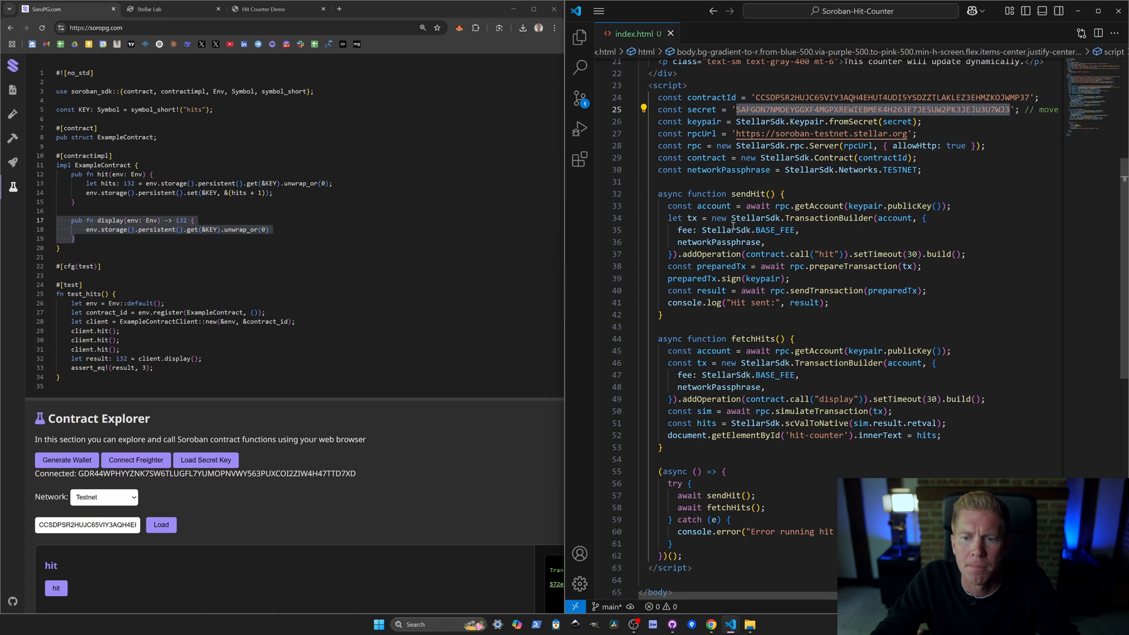
pyautogui.moveTo(872, 259)
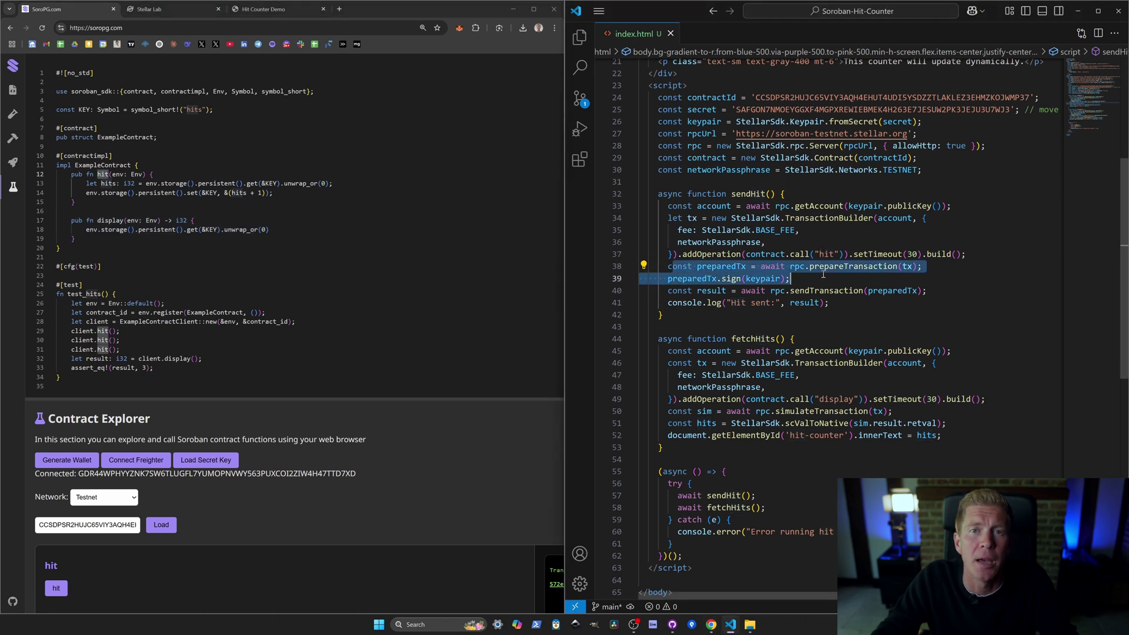
pyautogui.moveTo(826, 255)
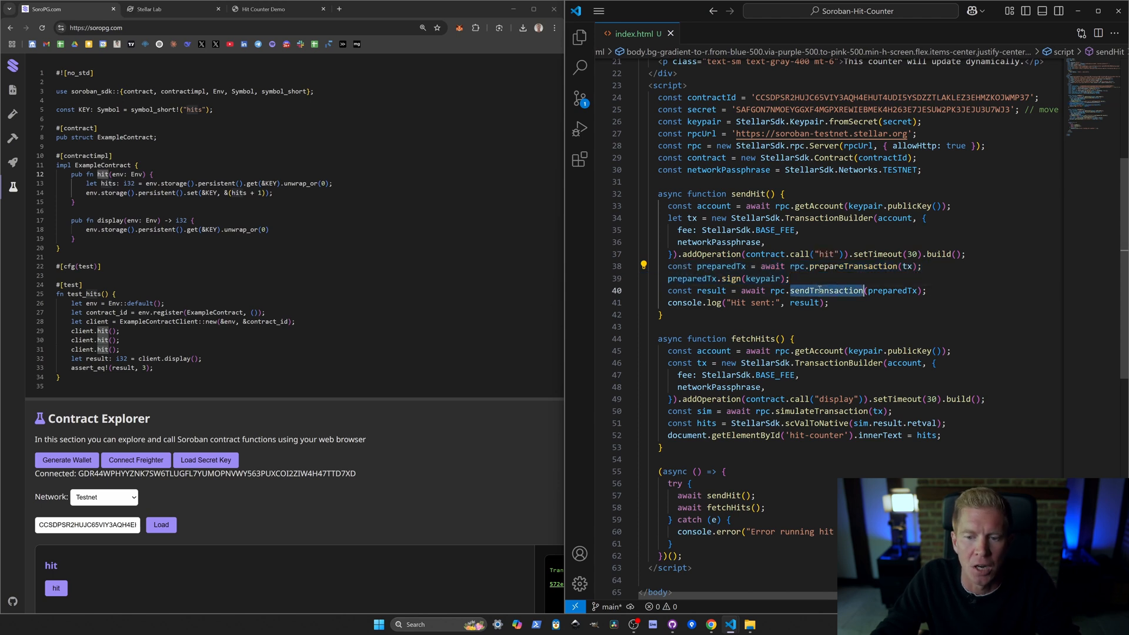
pyautogui.moveTo(817, 290)
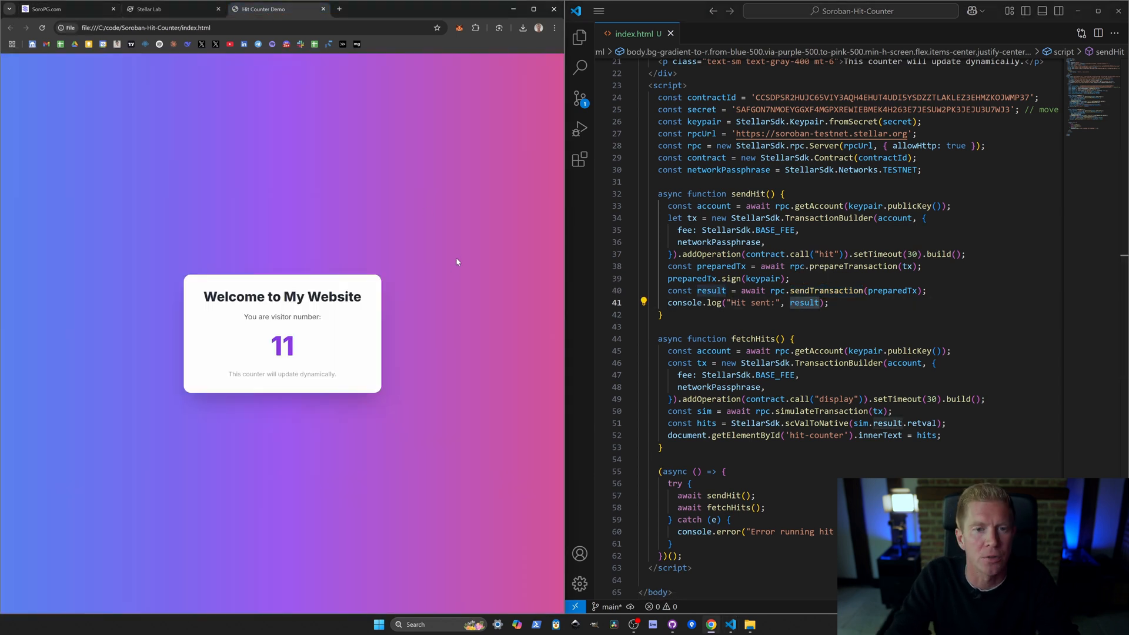
# Reload the Hit Counter Demo to visitor 12 and go to StellarExpert to look up the transaction
pyautogui.press('F12')
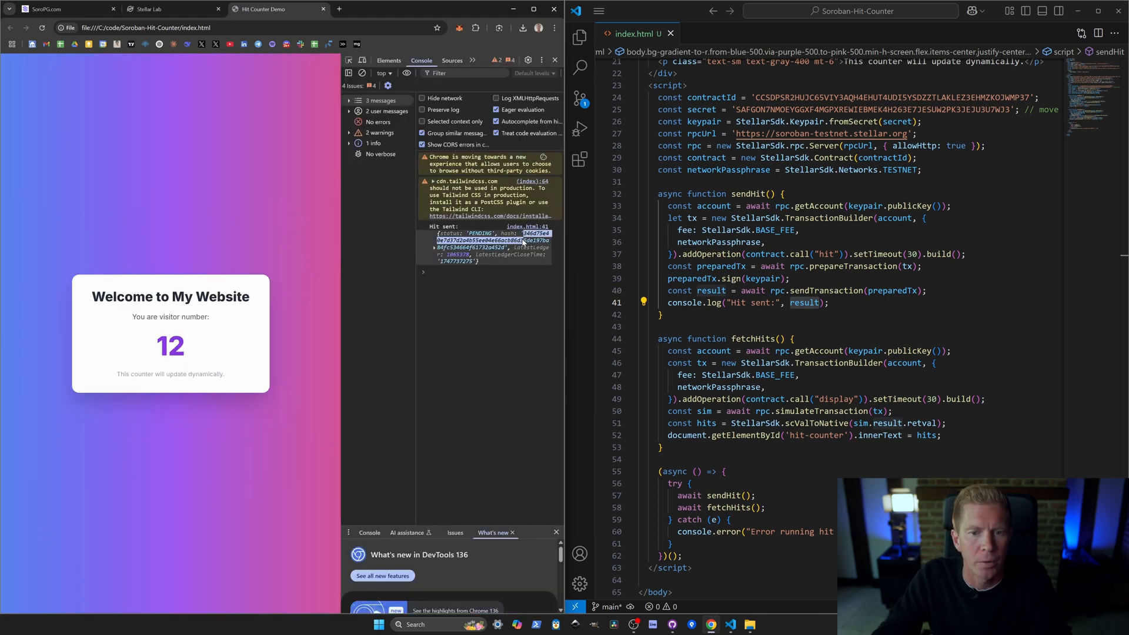
pyautogui.click(385, 9)
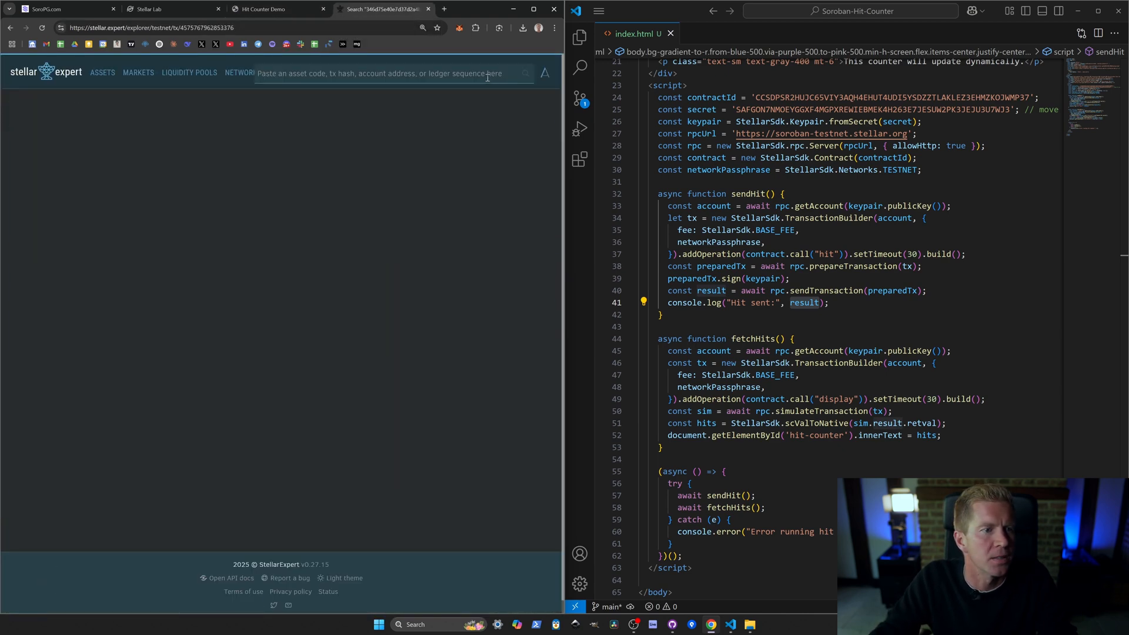
# Search StellarExpert for the hit transaction hash, then return to the Hit Counter Demo page
pyautogui.press('Return')
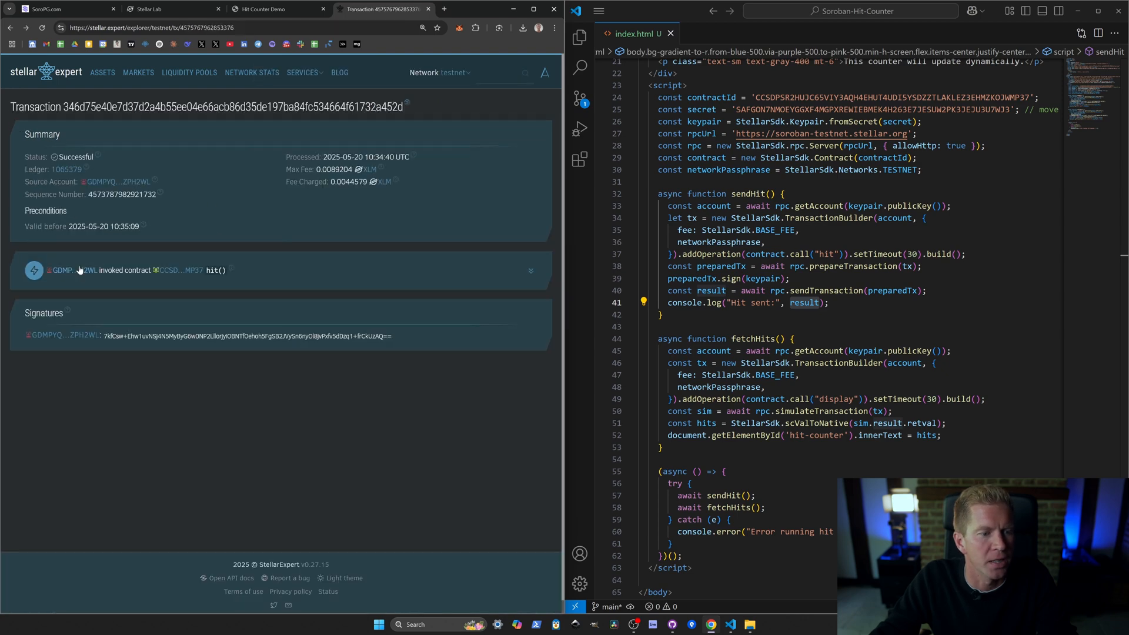
pyautogui.moveTo(510, 272)
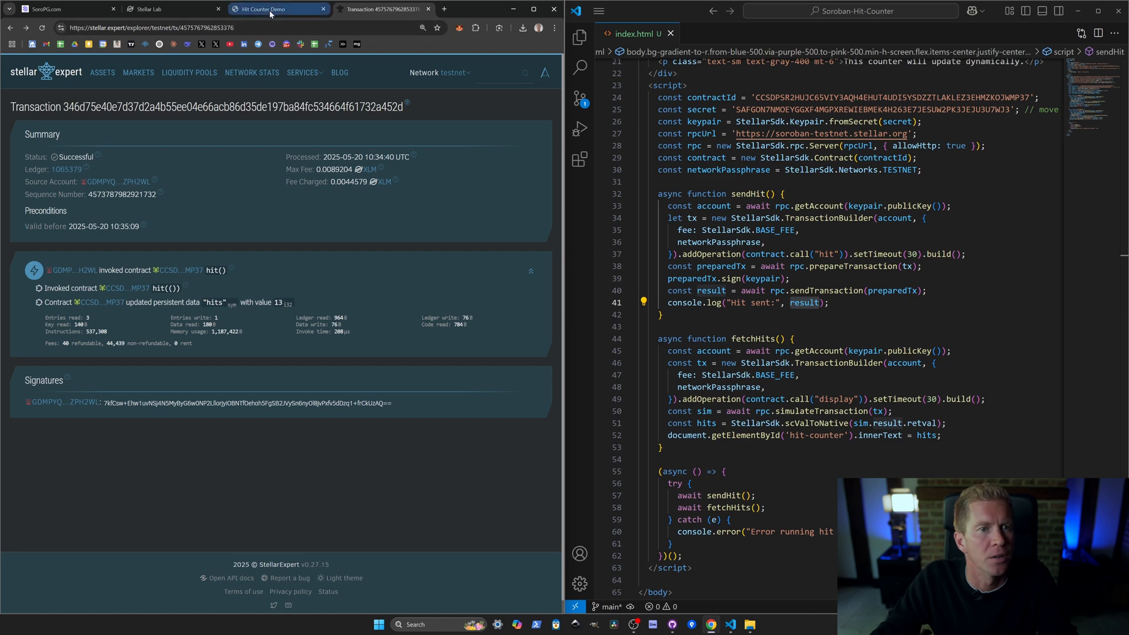
pyautogui.click(267, 9)
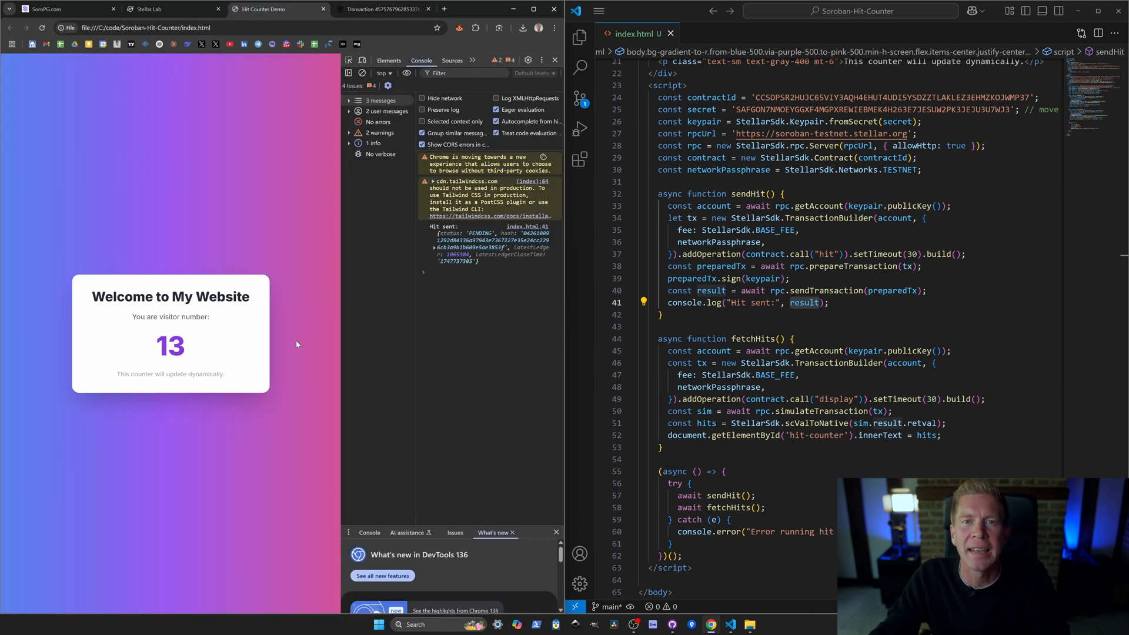
pyautogui.moveTo(313, 333)
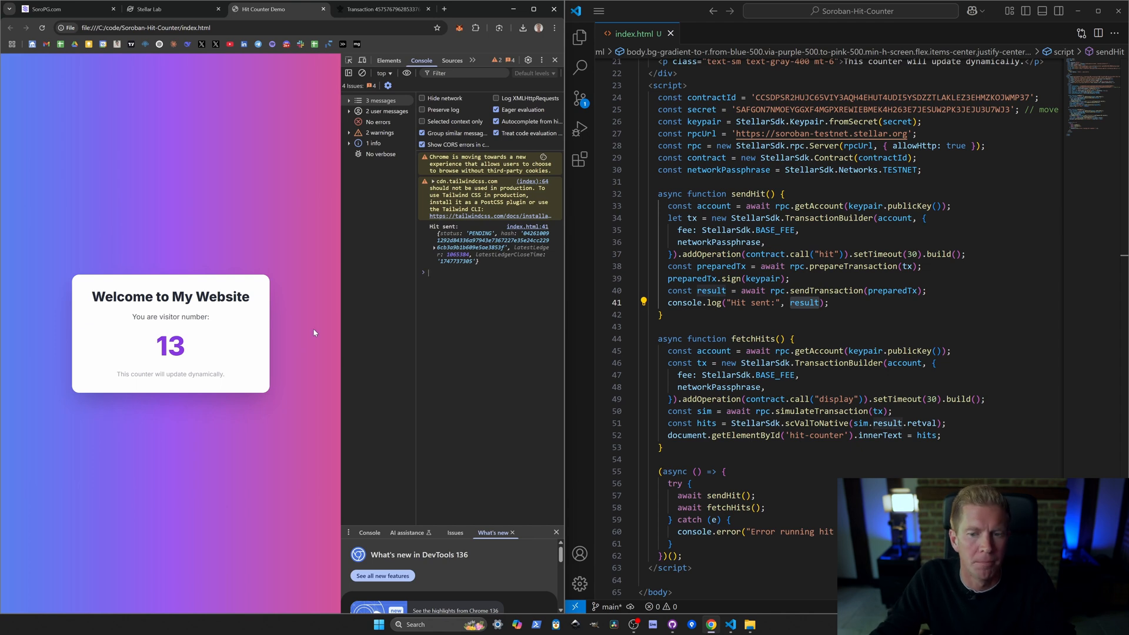
pyautogui.moveTo(555, 60)
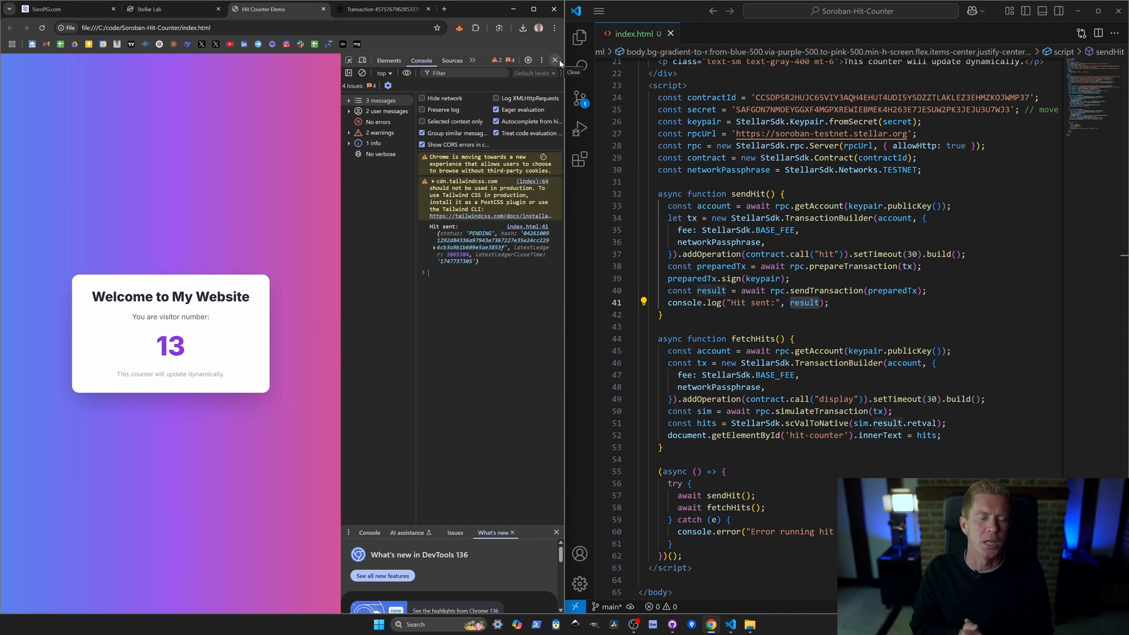